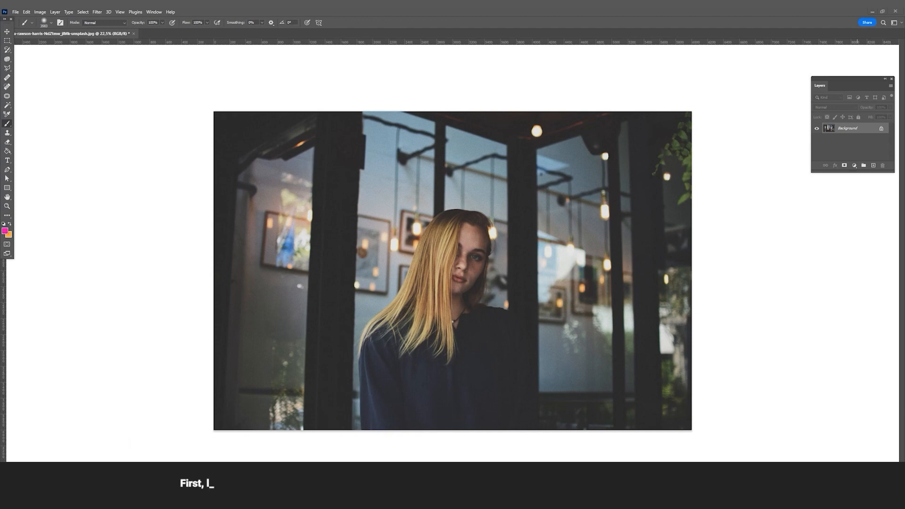
Place the orange Lomo light-streak overlay and scale it to cover the entire portrait
text(et's discuss the basic tools yo)
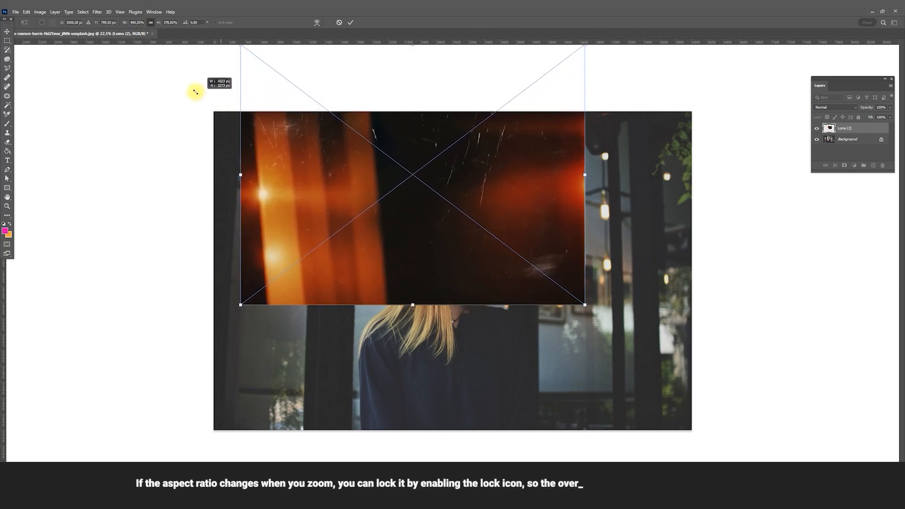
drag(240, 175, 284, 175)
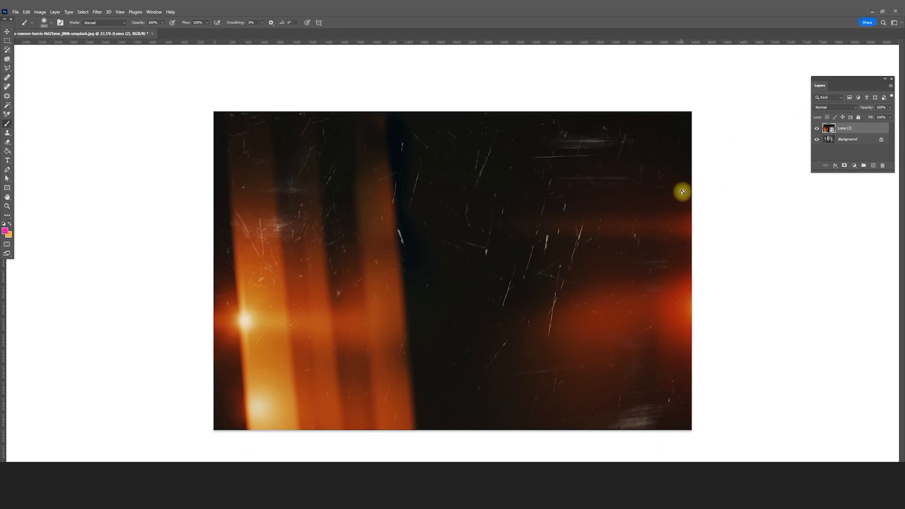
Set the light-leak layer to Screen blending and toggle its visibility to compare
click(834, 108)
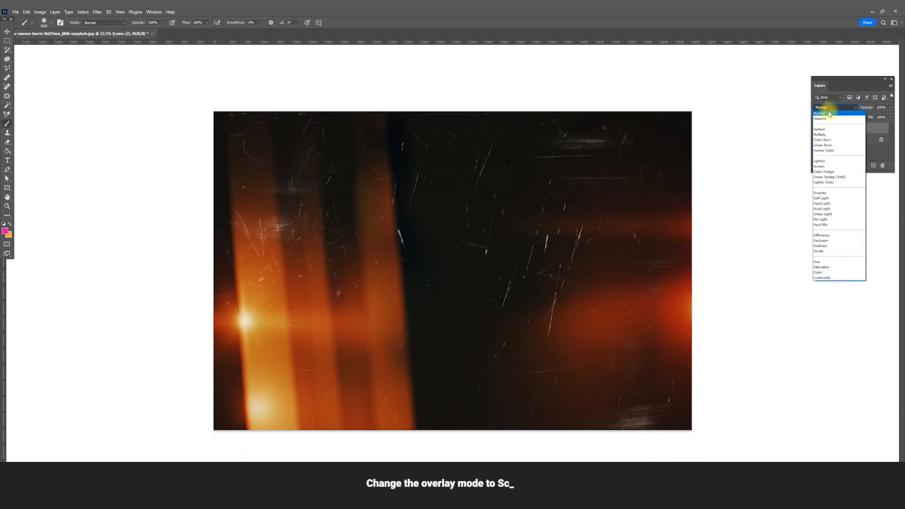
click(820, 166)
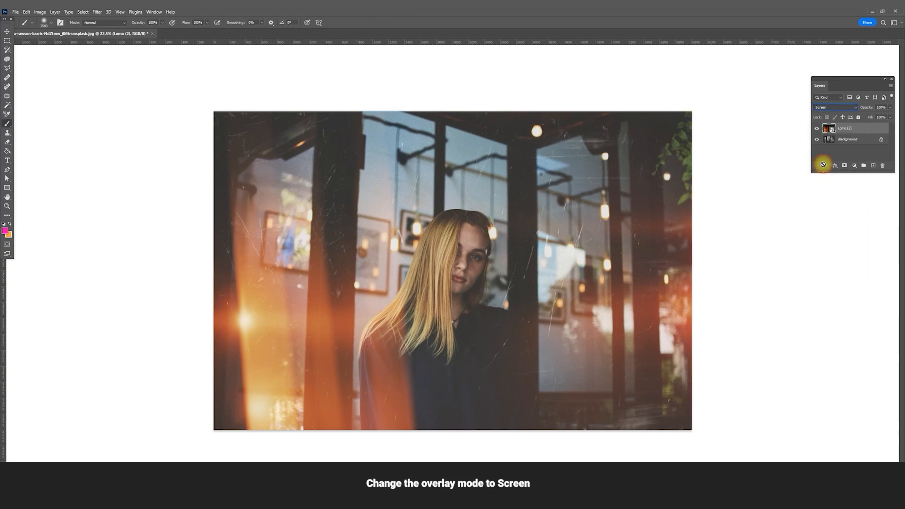
click(817, 129)
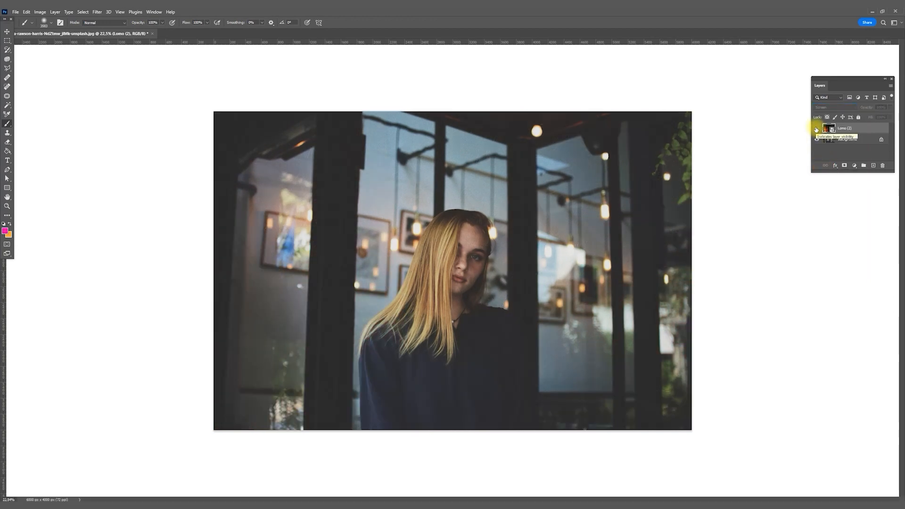
click(815, 128)
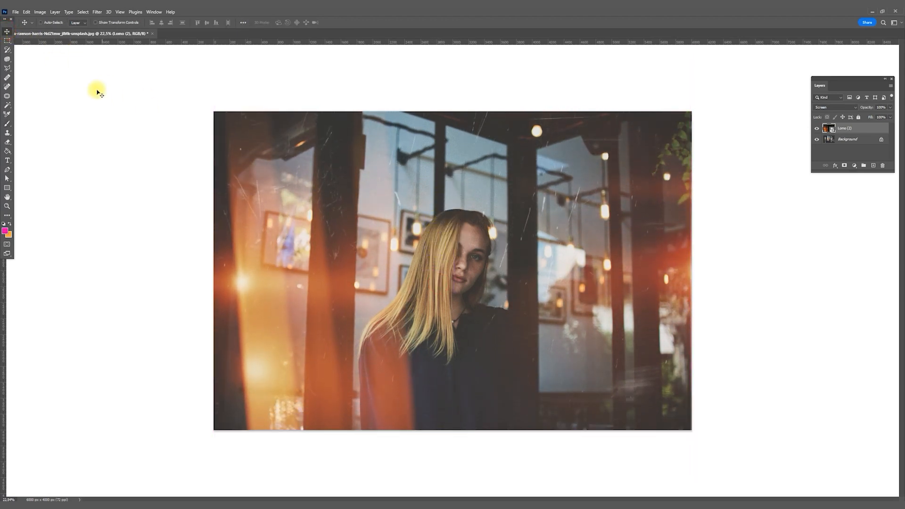
Free Transform the red glow overlay and flip it horizontally
click(26, 12)
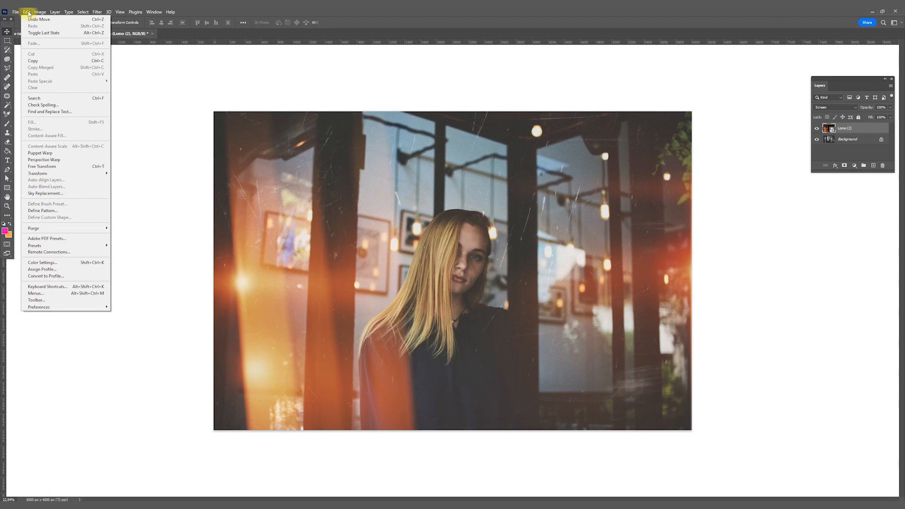
mouse_move(41, 166)
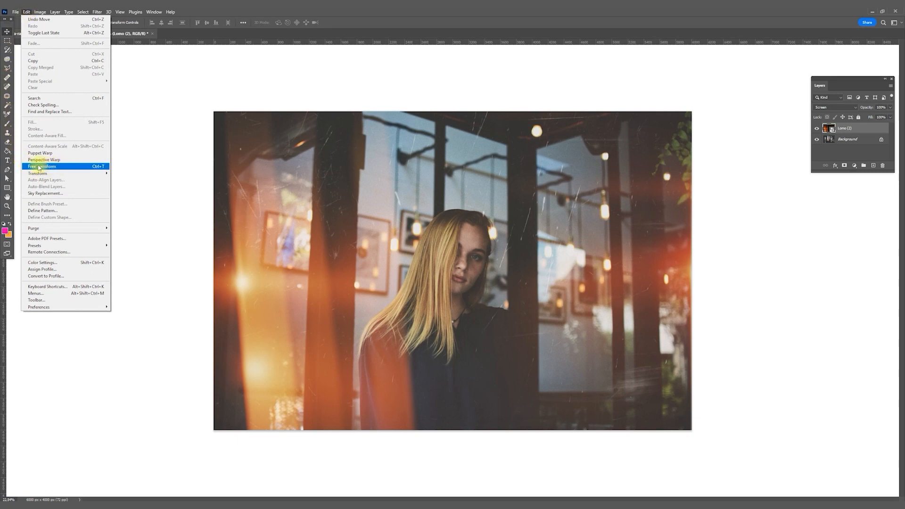
click(42, 166)
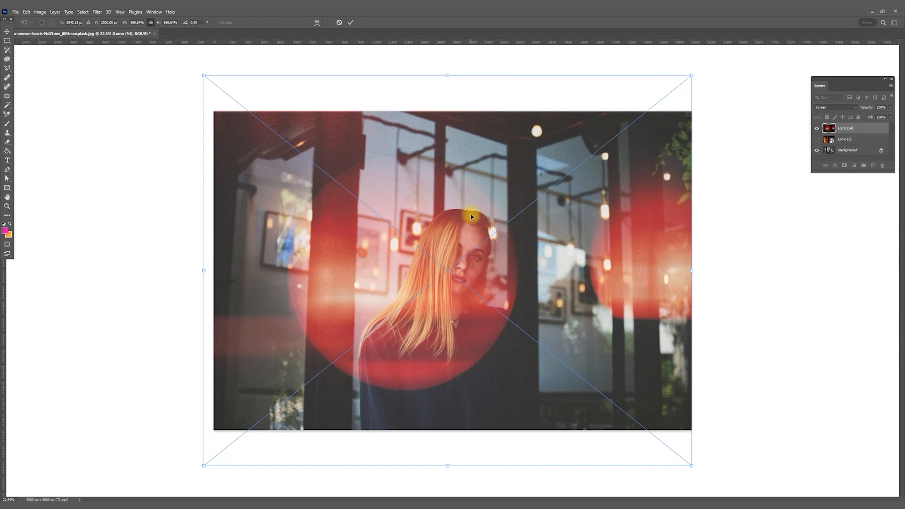
right_click(471, 216)
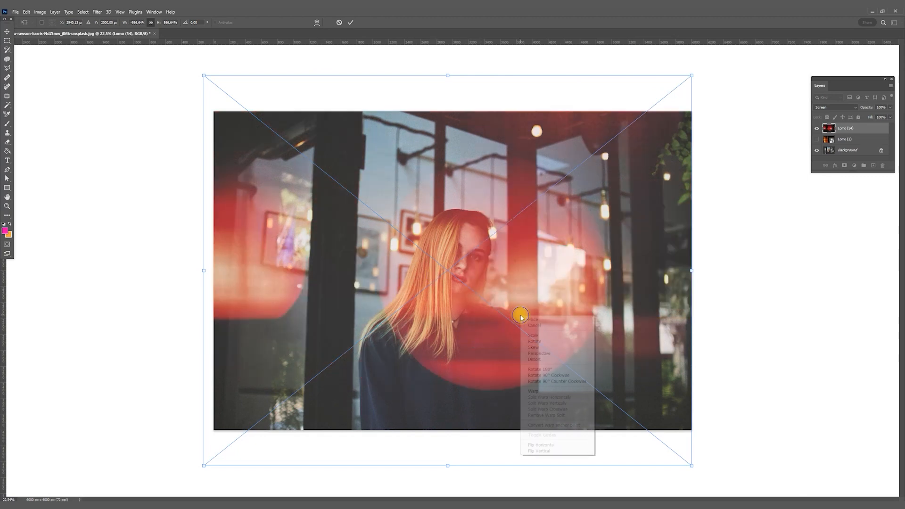
click(538, 451)
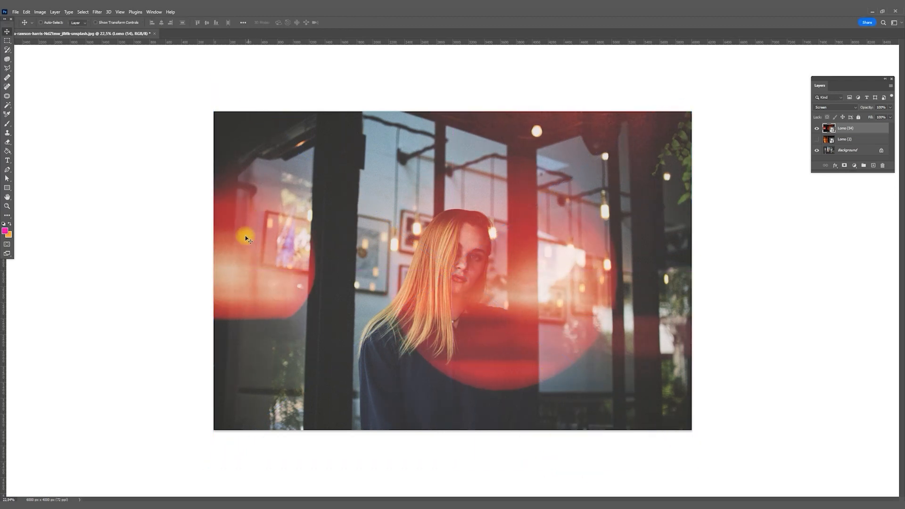
mouse_move(314, 280)
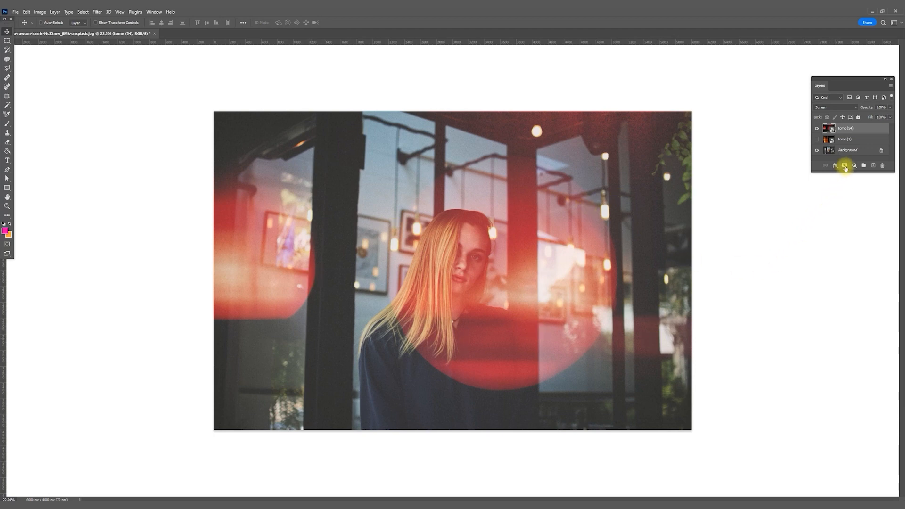
Add a layer mask to the red glow layer and paint the glow off the girl
click(844, 165)
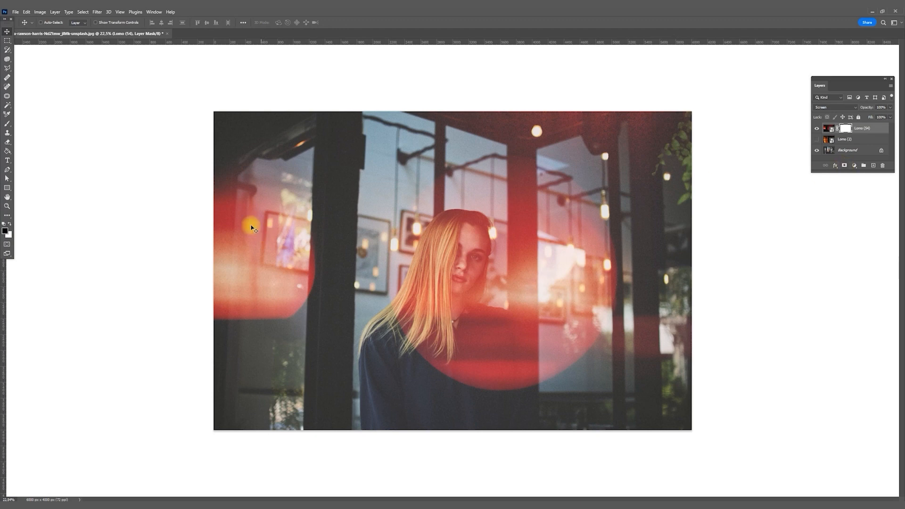
click(7, 123)
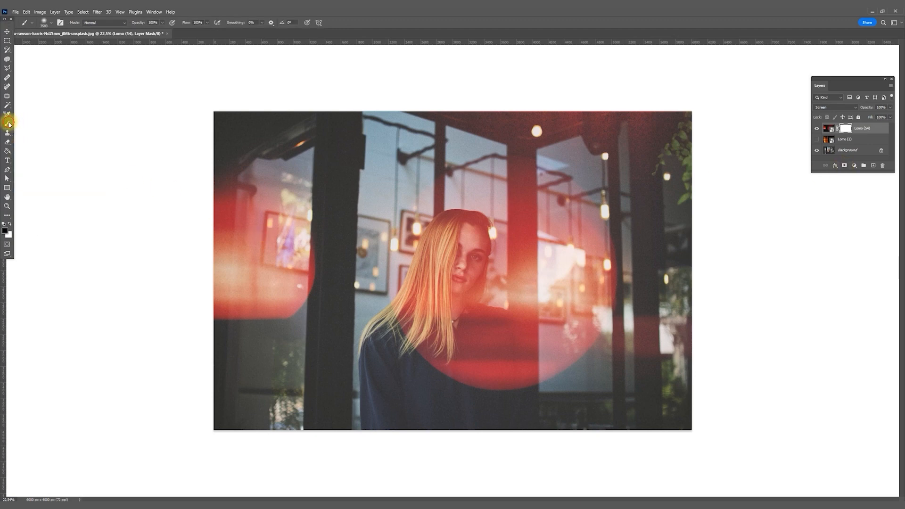
click(52, 23)
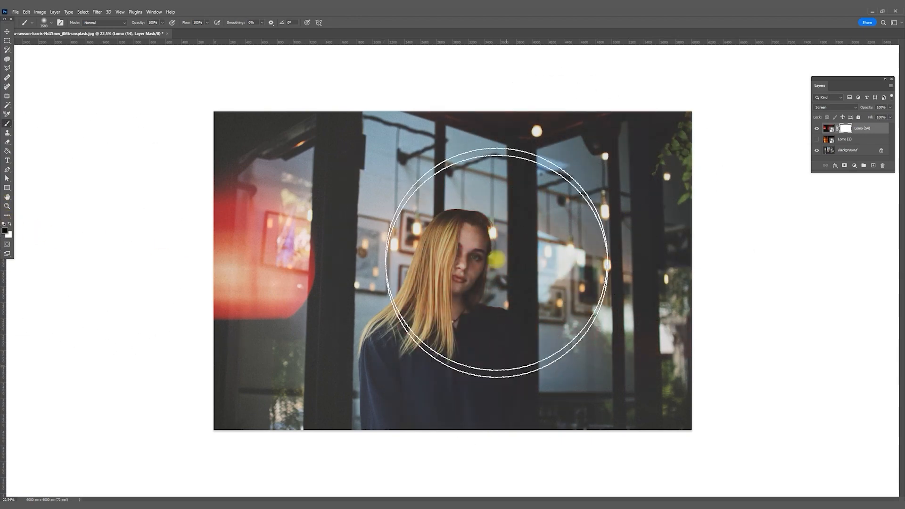
click(817, 128)
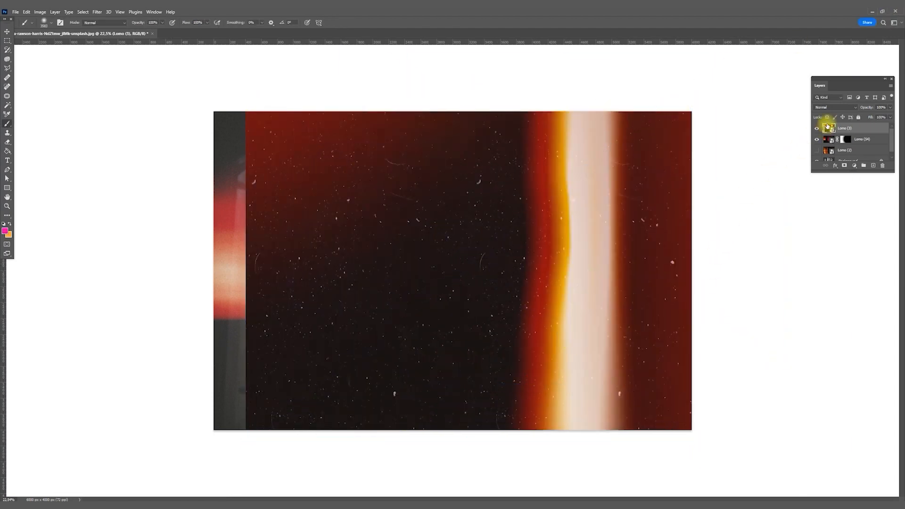
Choose a blend mode for the new light-leak layer from the Layers panel dropdown
click(835, 108)
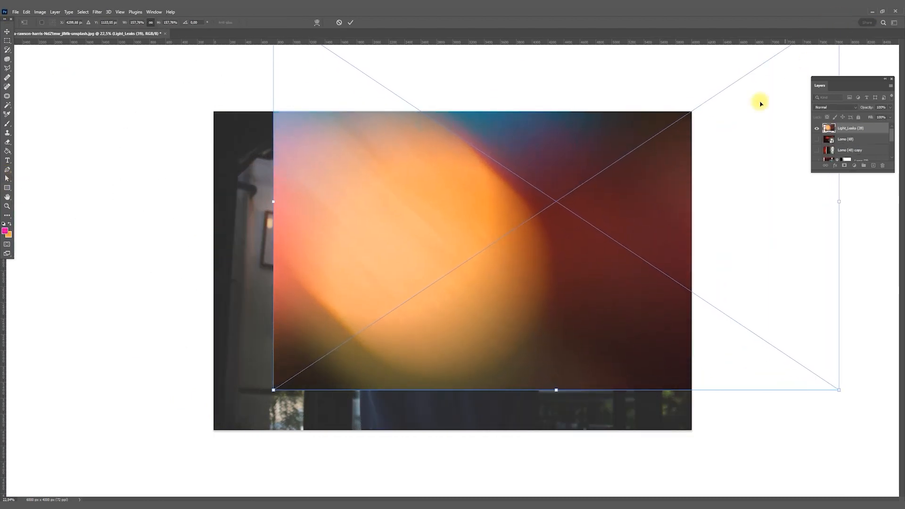
click(835, 108)
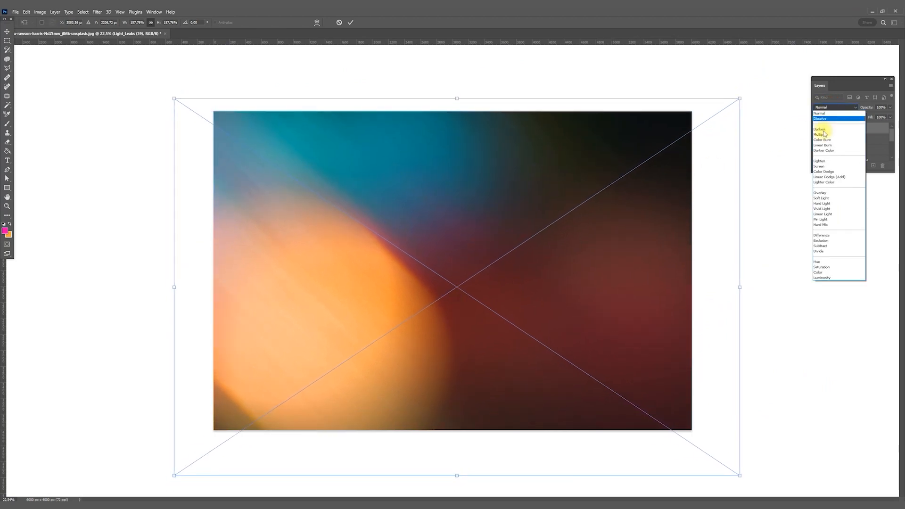
click(819, 167)
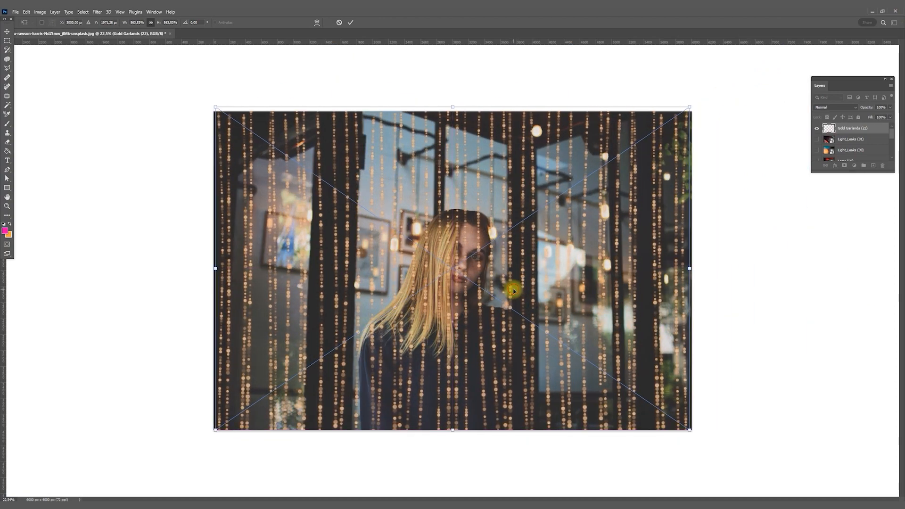
Commit the Gold Garlands overlay at full size, then adjust its layer settings
click(349, 22)
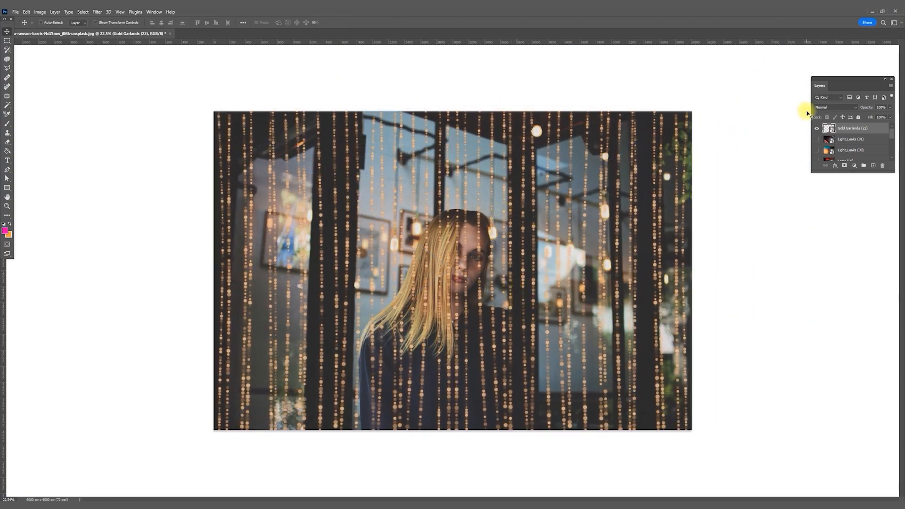
click(834, 107)
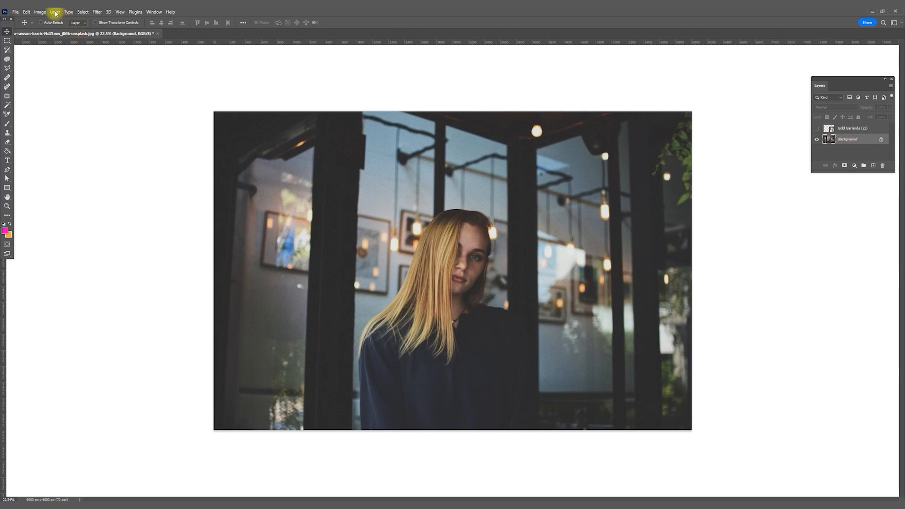
Select the girl with Select Subject and refine the edge along her arm to the bottom
click(83, 12)
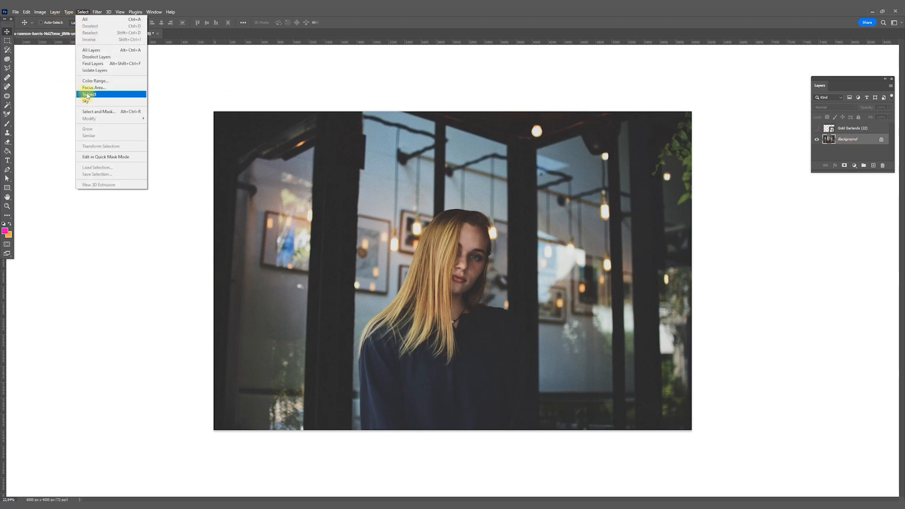
click(89, 94)
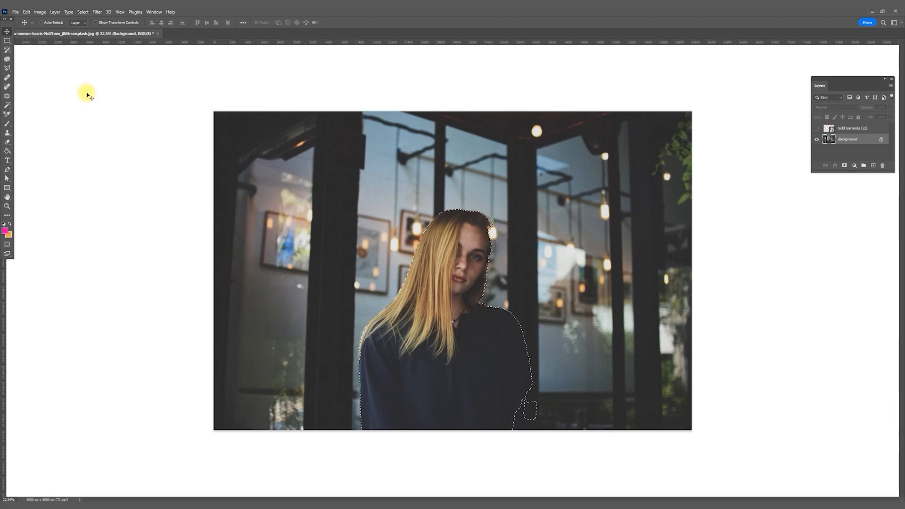
click(7, 40)
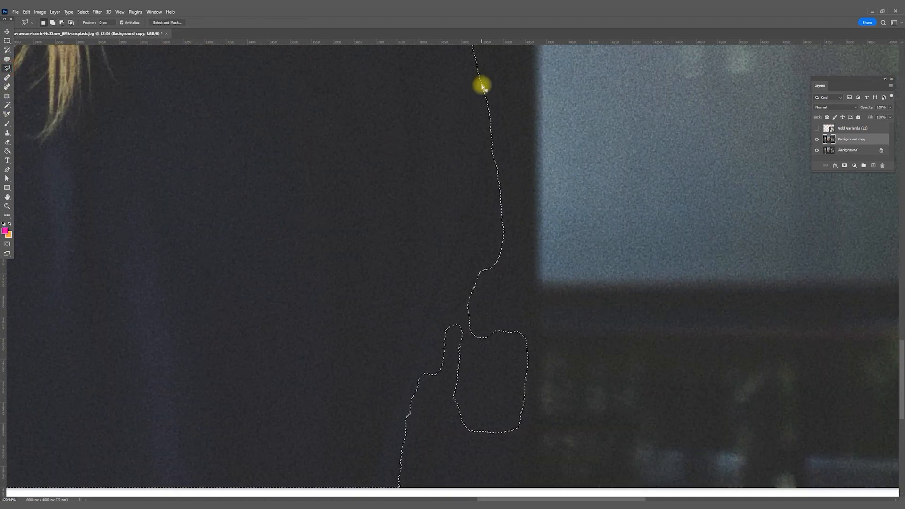
click(514, 257)
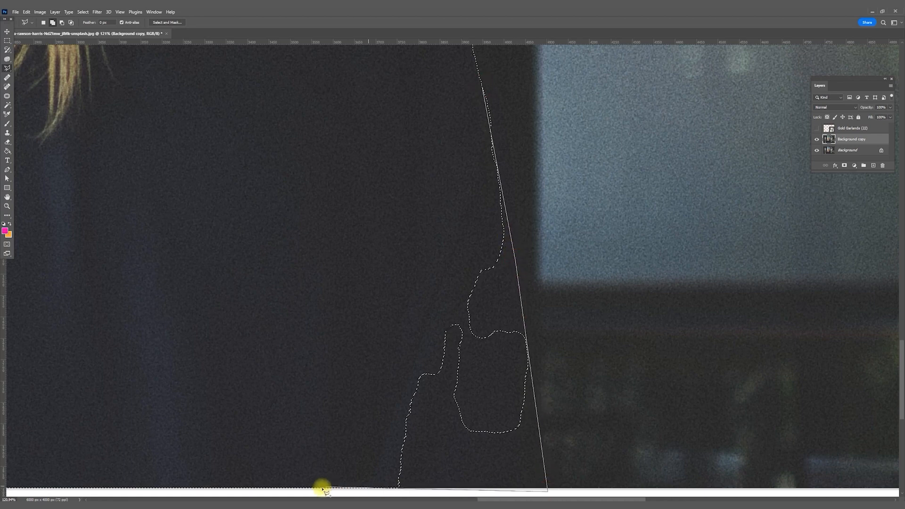
click(483, 93)
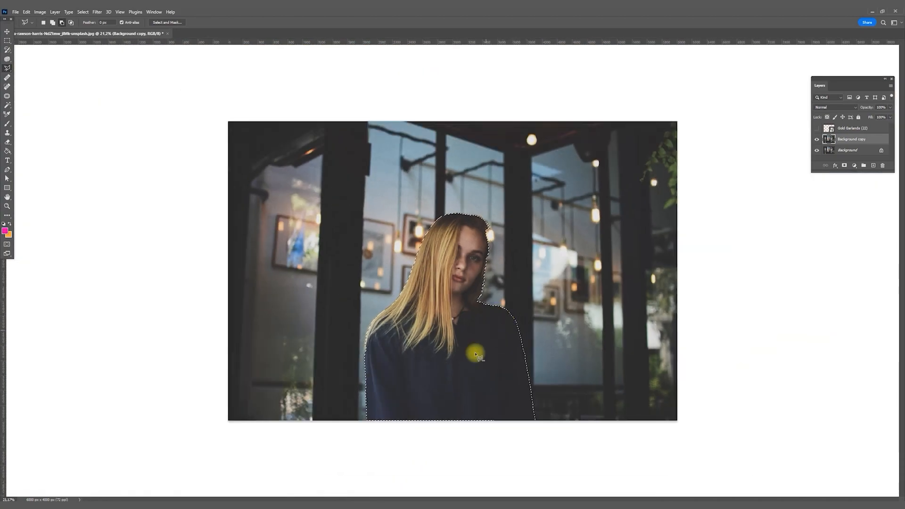
right_click(477, 354)
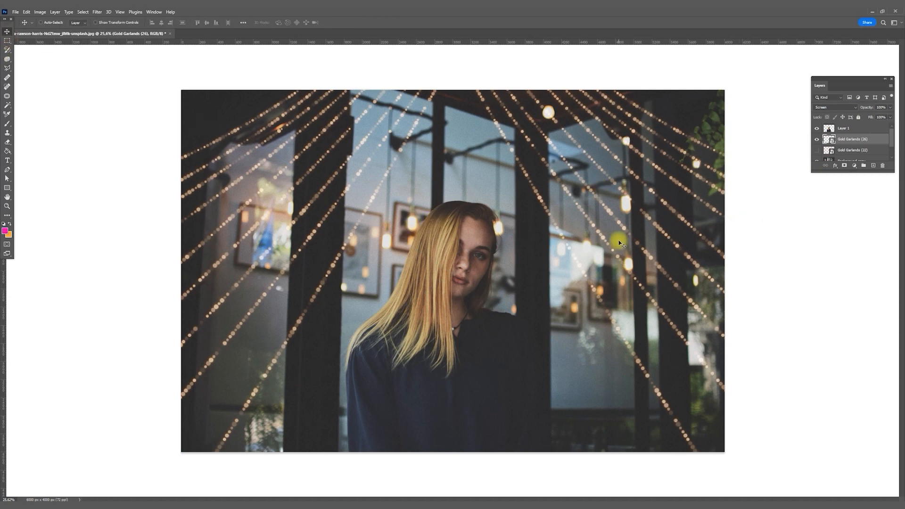
Duplicate the Gold Garlands layer to strengthen the glow and adjust the mask brush
right_click(846, 128)
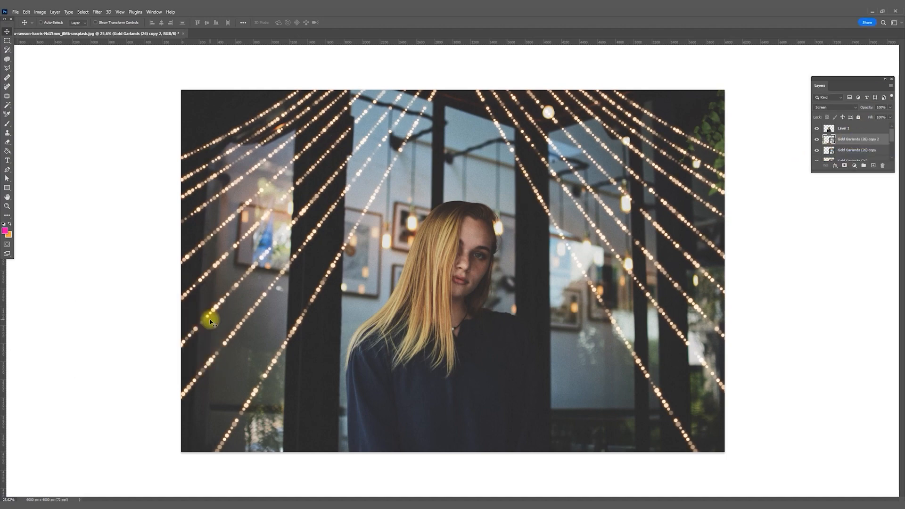
click(837, 108)
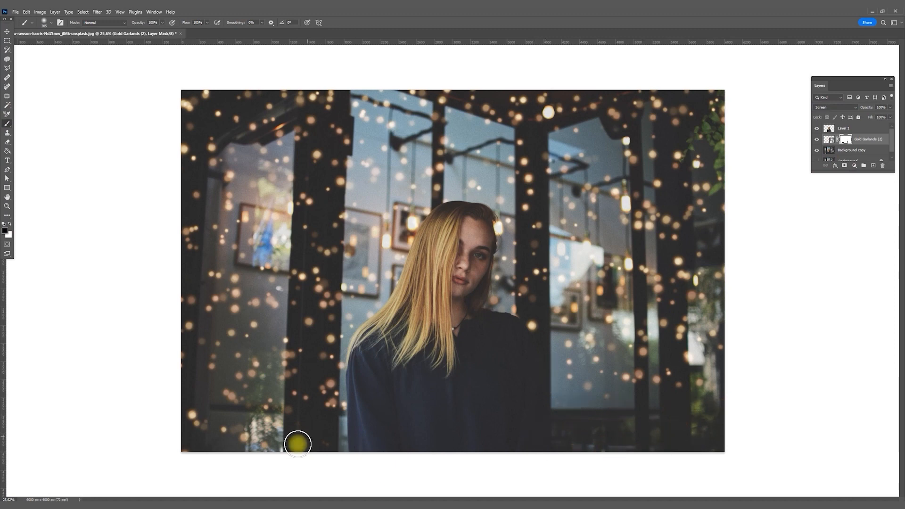
right_click(863, 138)
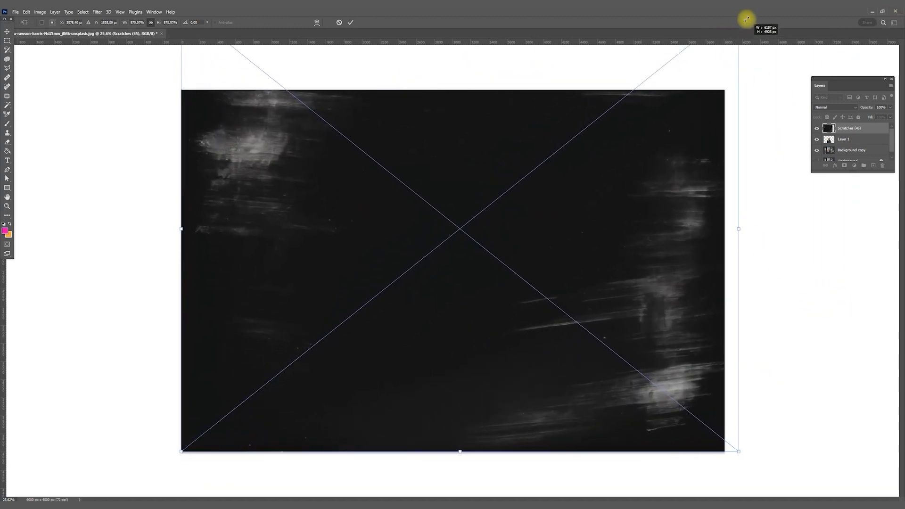
Commit the Scratches texture, try Screen and another blend mode, then place fine scratches
click(350, 23)
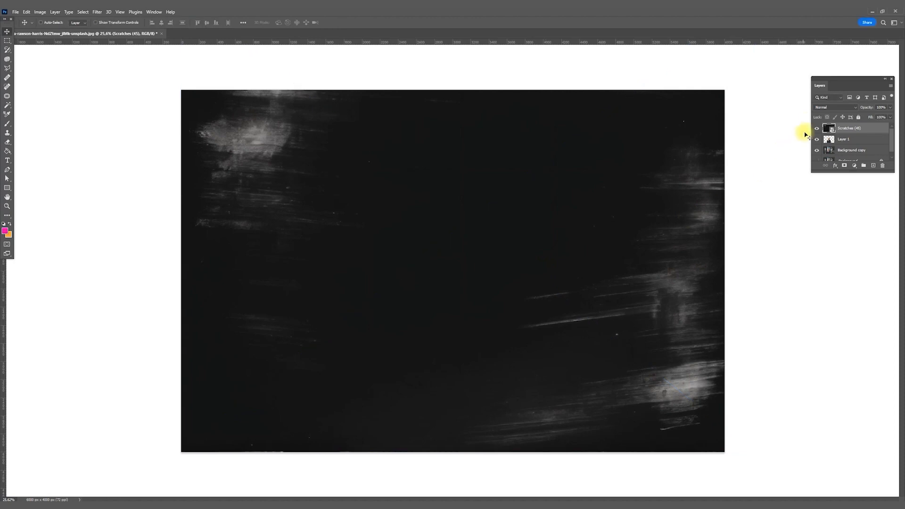
click(835, 108)
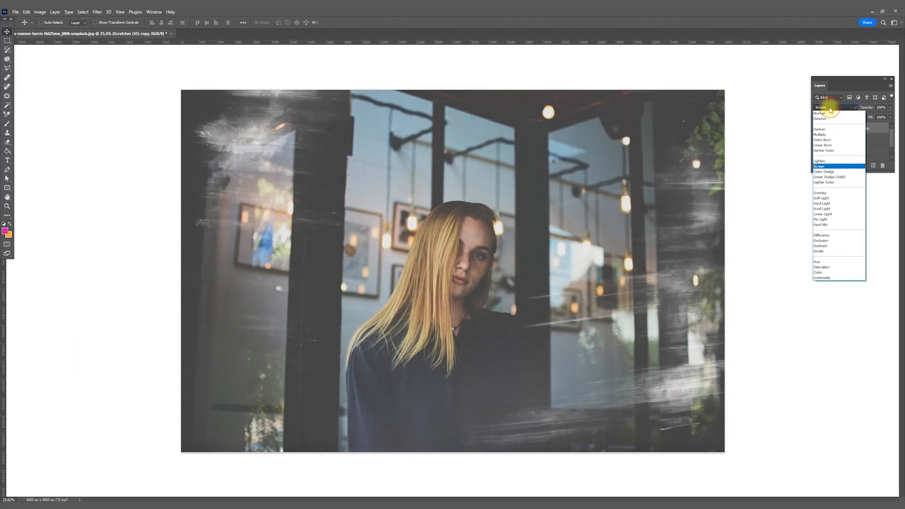
click(820, 192)
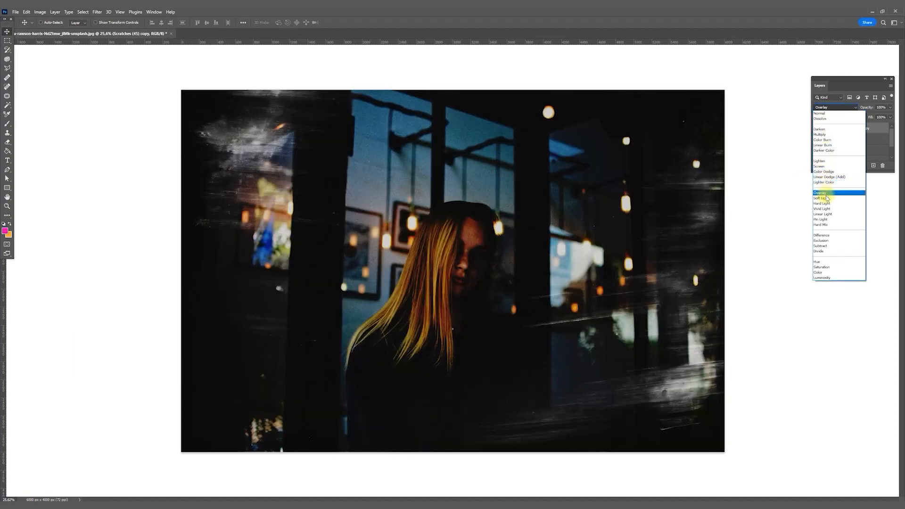
click(821, 198)
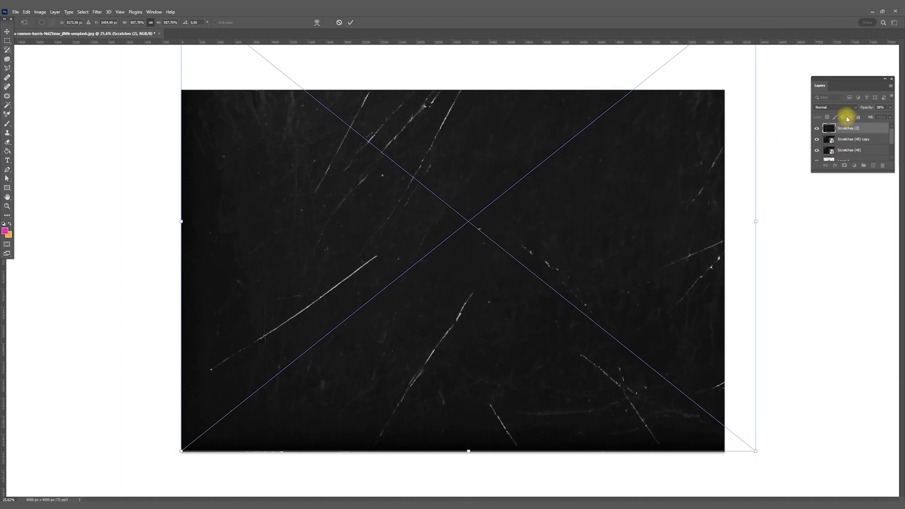
click(834, 108)
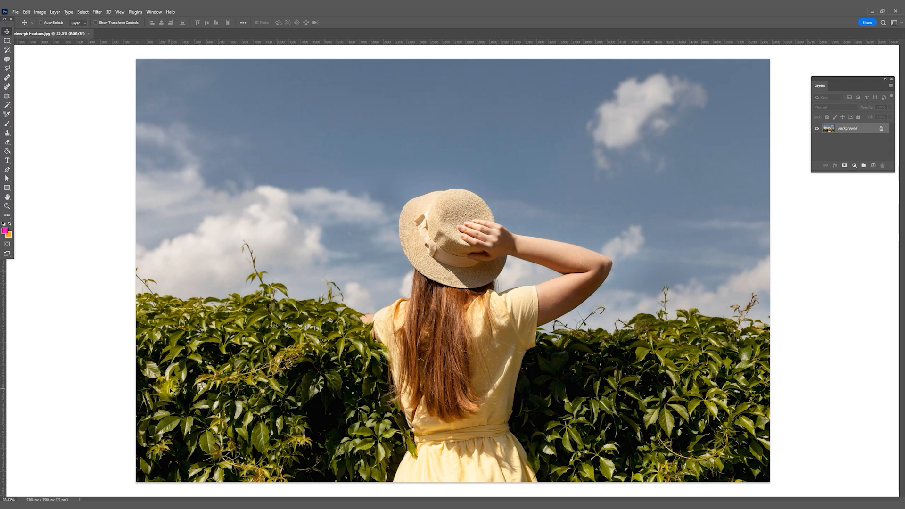
Select the girl and hedge in the sunhat photo from the Select menu
click(83, 12)
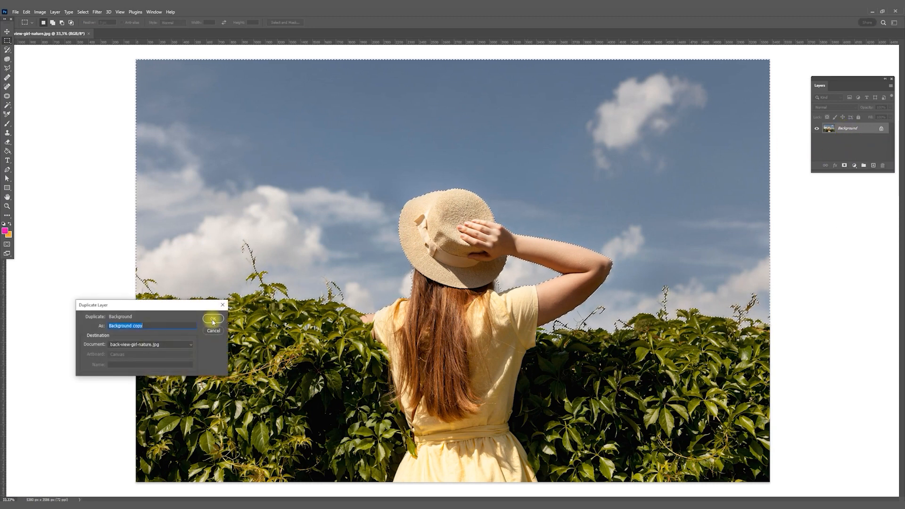
Duplicate the background, mask the copy to the girl and hedge, and move the mask onto the cloudy sky
click(212, 318)
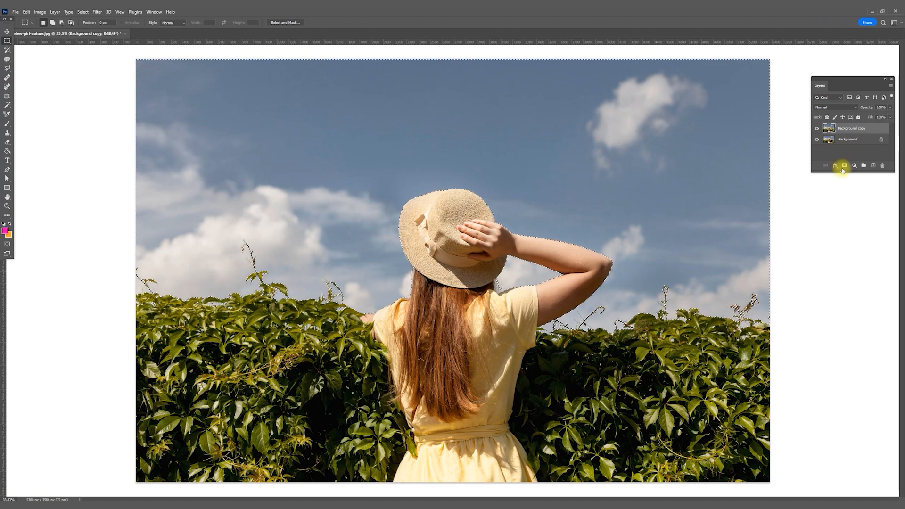
click(844, 165)
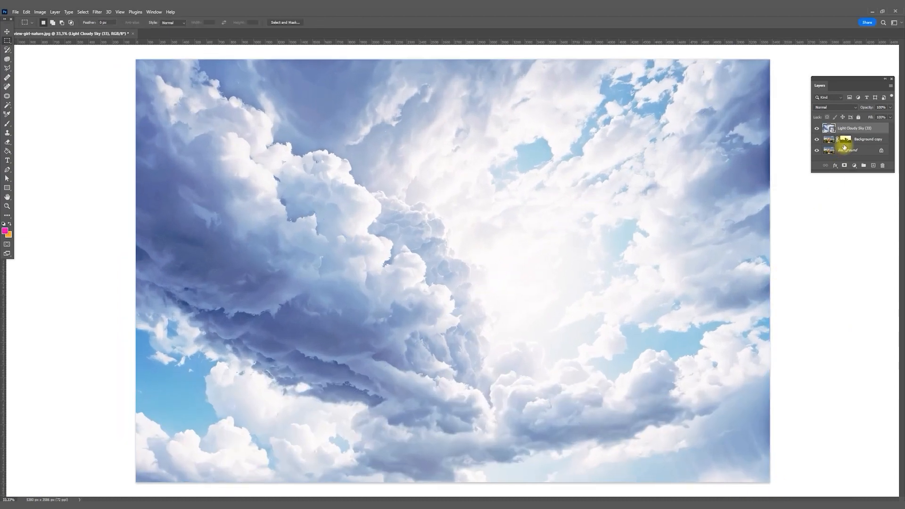
click(859, 139)
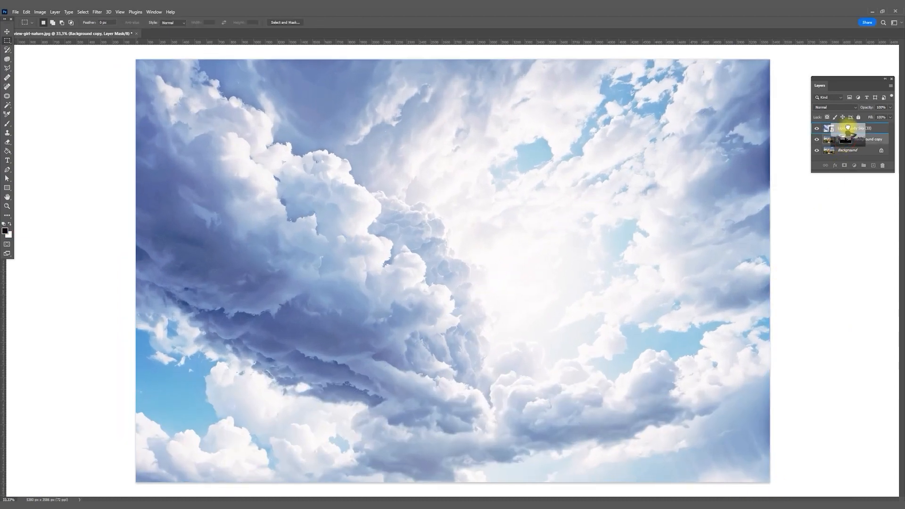
click(816, 139)
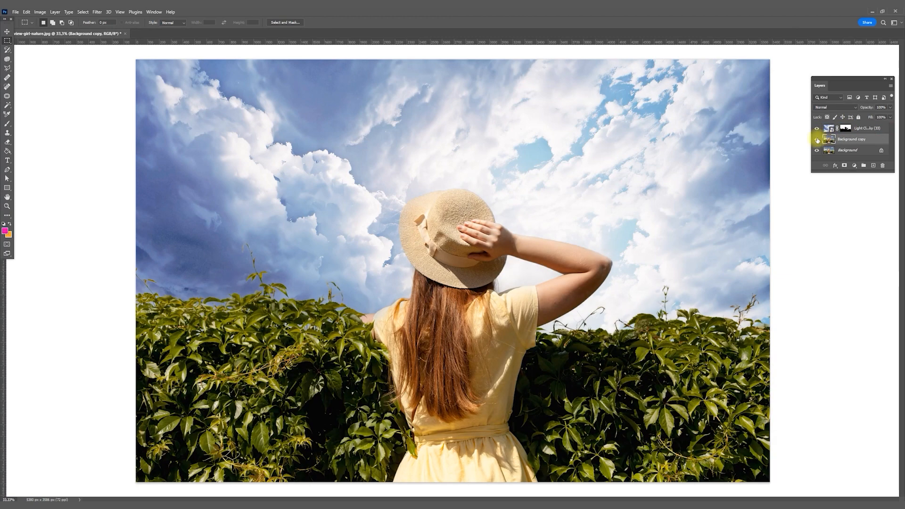
Reposition the Light Cloudy Sky layer behind the girl and hedge
click(860, 128)
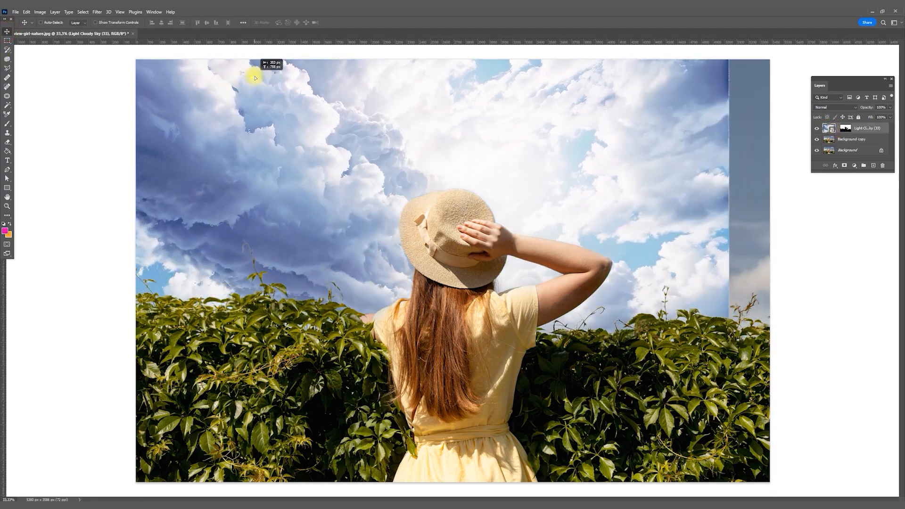
drag(254, 77, 311, 109)
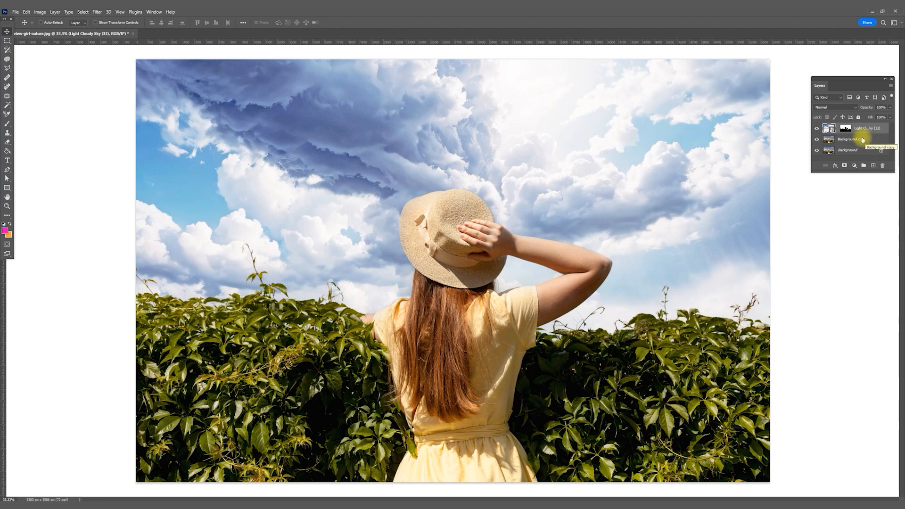
click(851, 139)
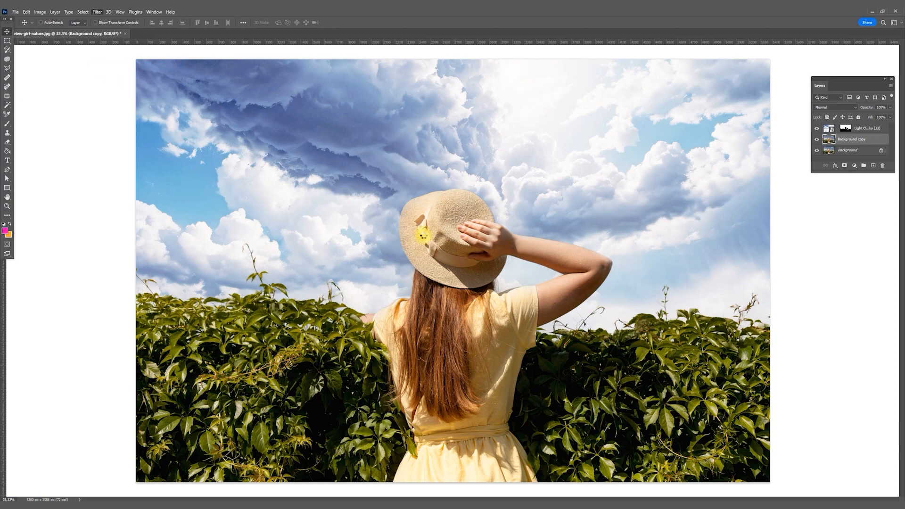
Apply a Camera Raw filter with a blue tint in the Color Grading shadows
click(96, 11)
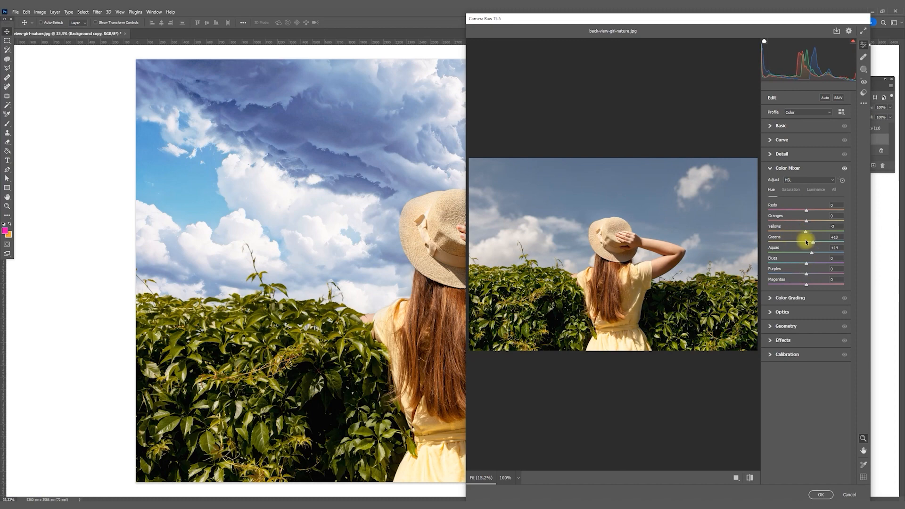
click(790, 298)
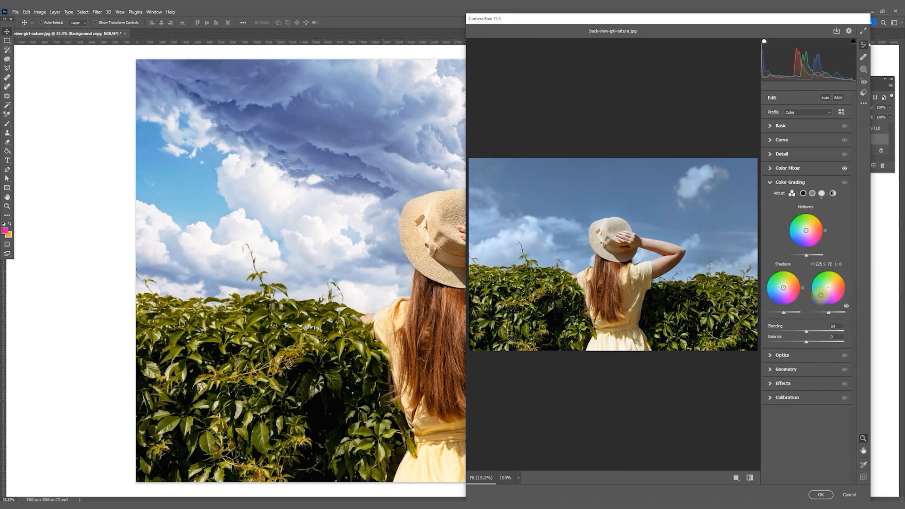
click(820, 494)
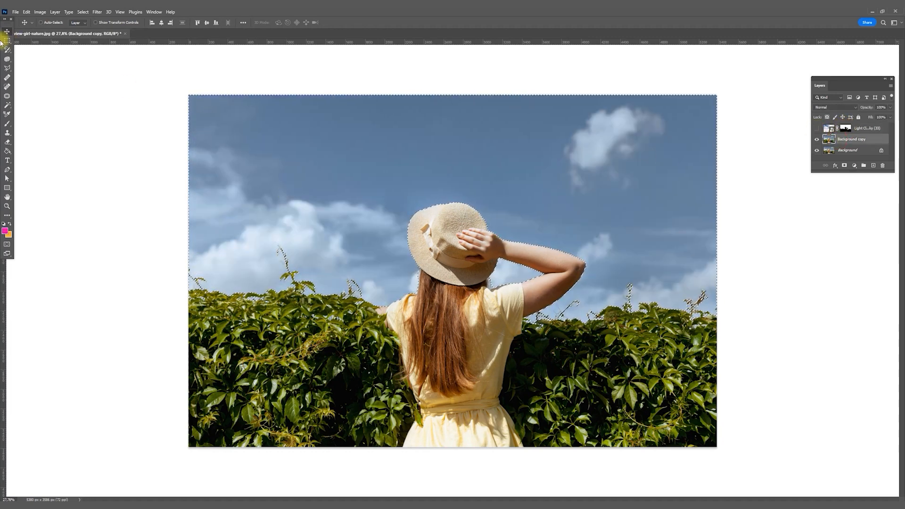
Cut the girl and hedge to Layer 1, hide the background layers, and commit the pink cloudy sky
right_click(286, 203)
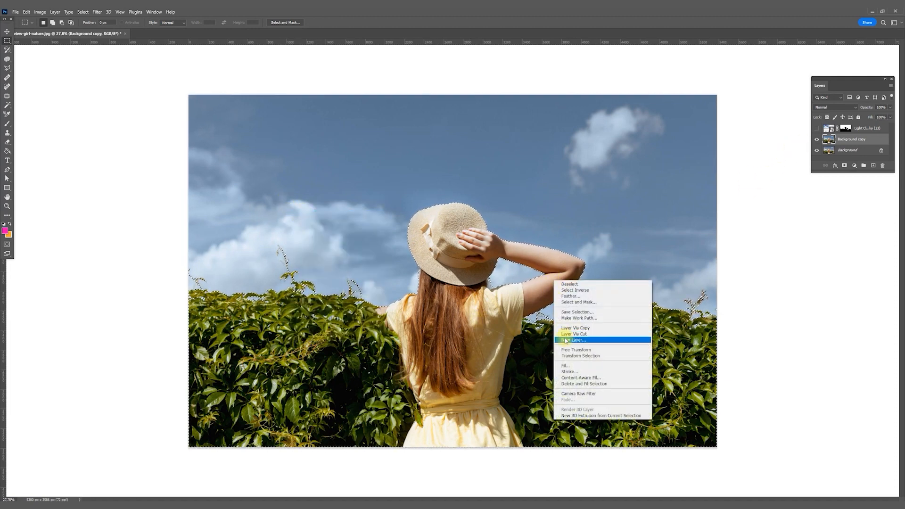
click(575, 328)
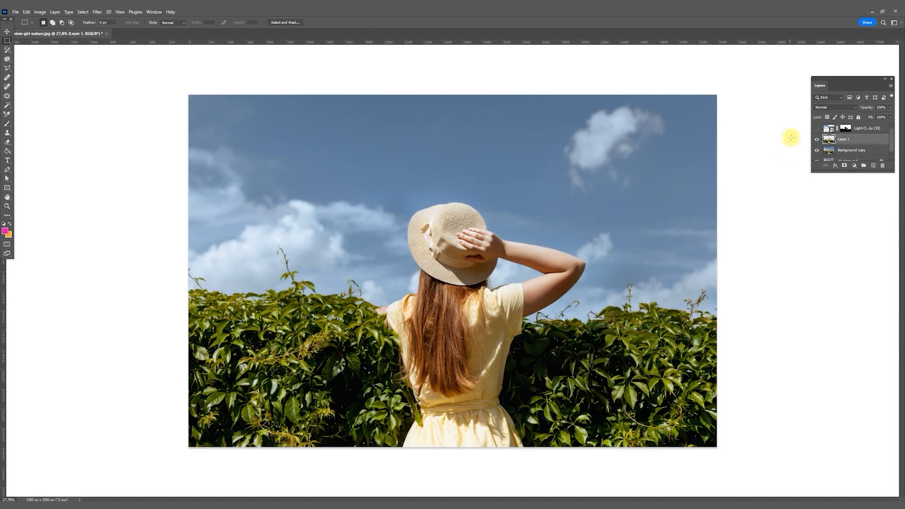
click(817, 152)
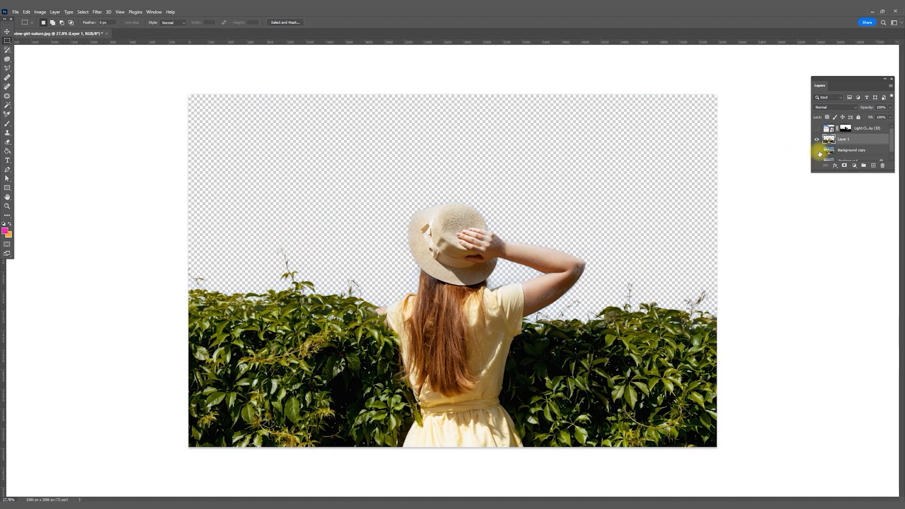
click(816, 128)
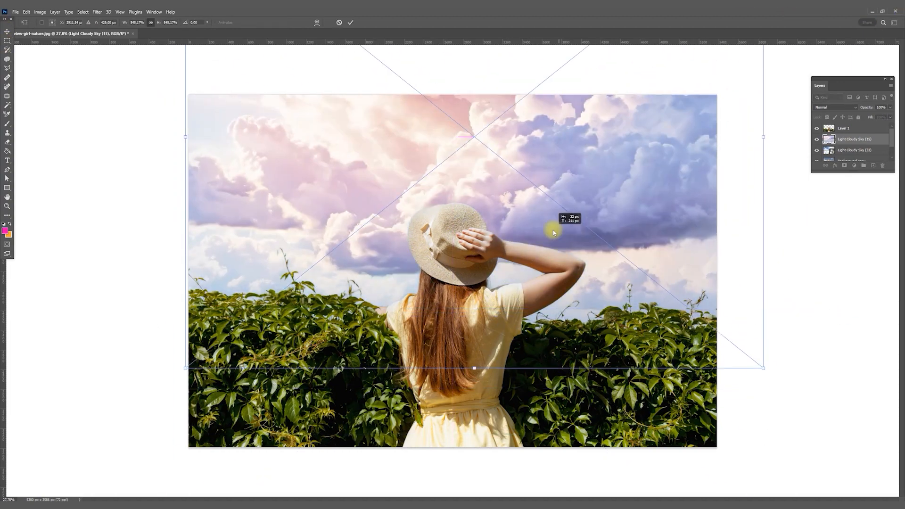
click(350, 22)
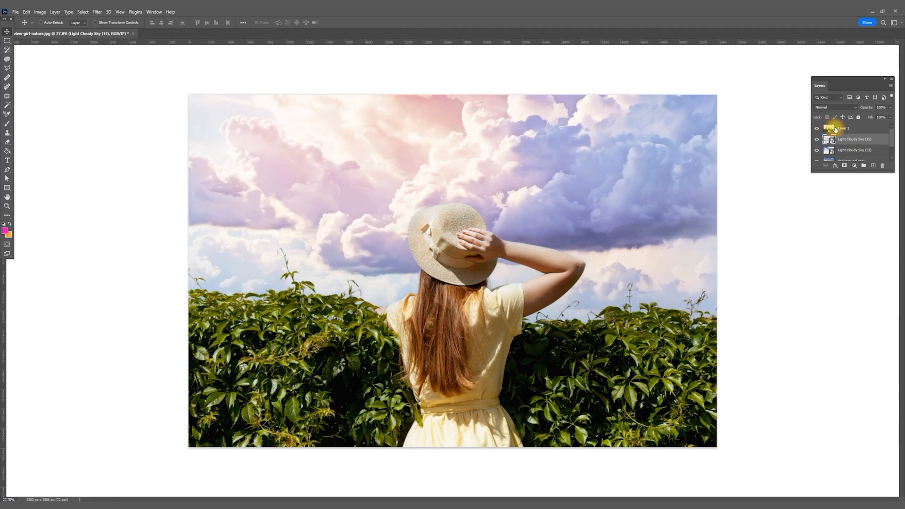
Add a pink Soft Light Color Overlay at about 61% opacity to Layer 1
double_click(846, 128)
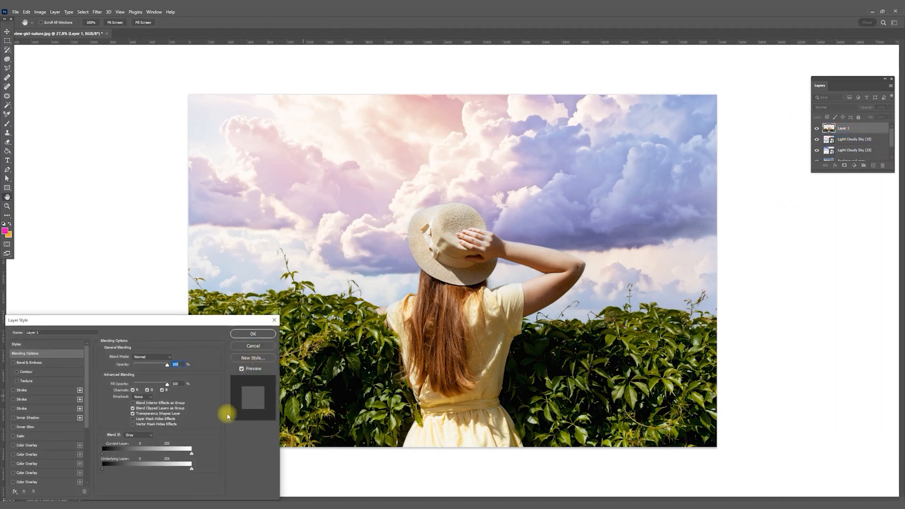
click(27, 445)
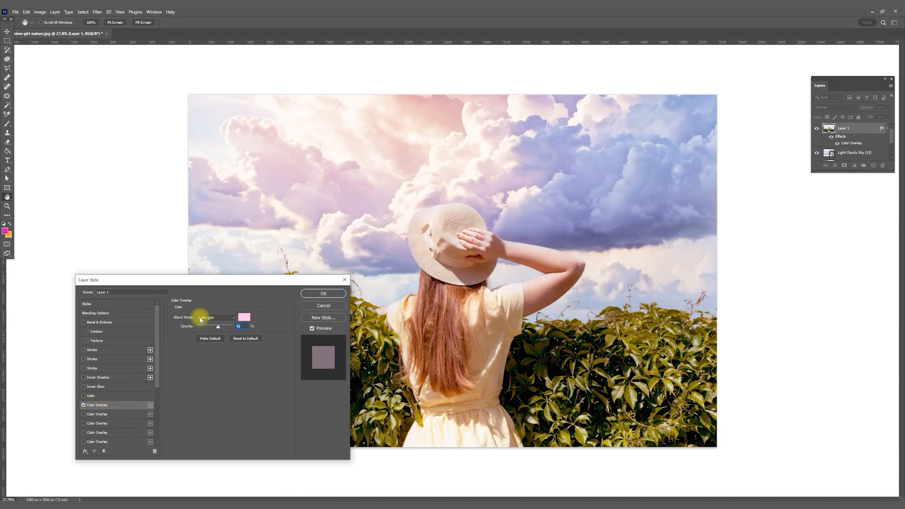
click(244, 317)
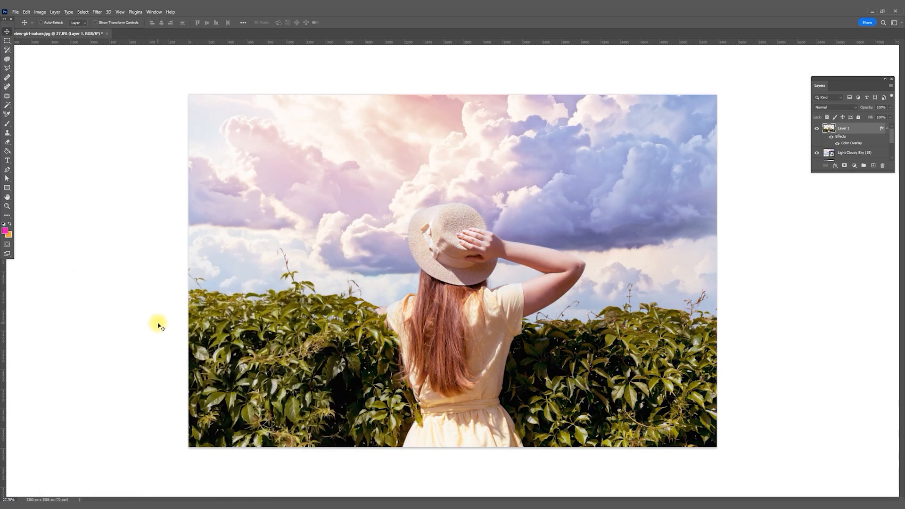
Switch to the dirt-road photo and select the woman with Select Subject
click(167, 32)
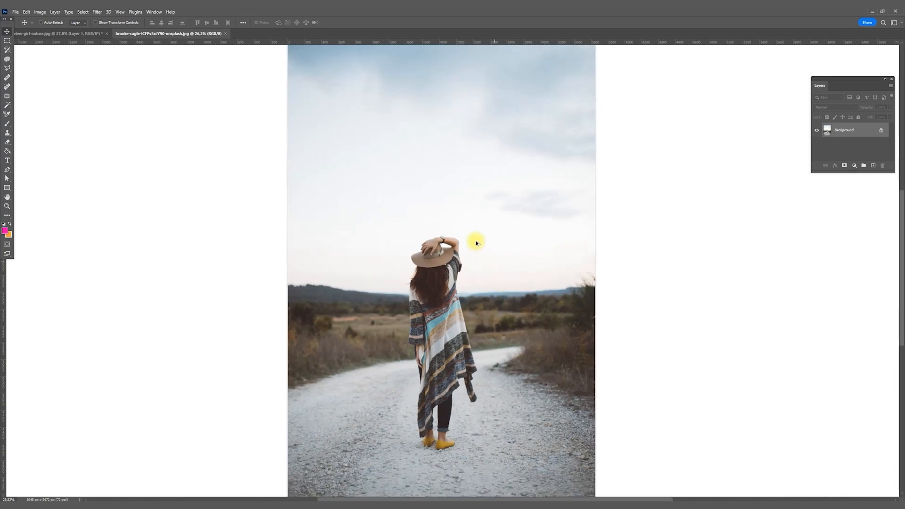
click(83, 12)
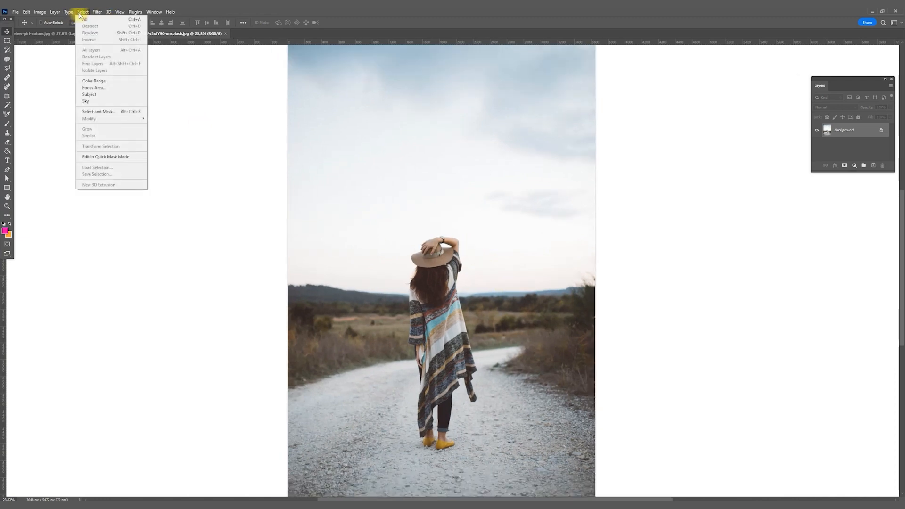
mouse_move(87, 101)
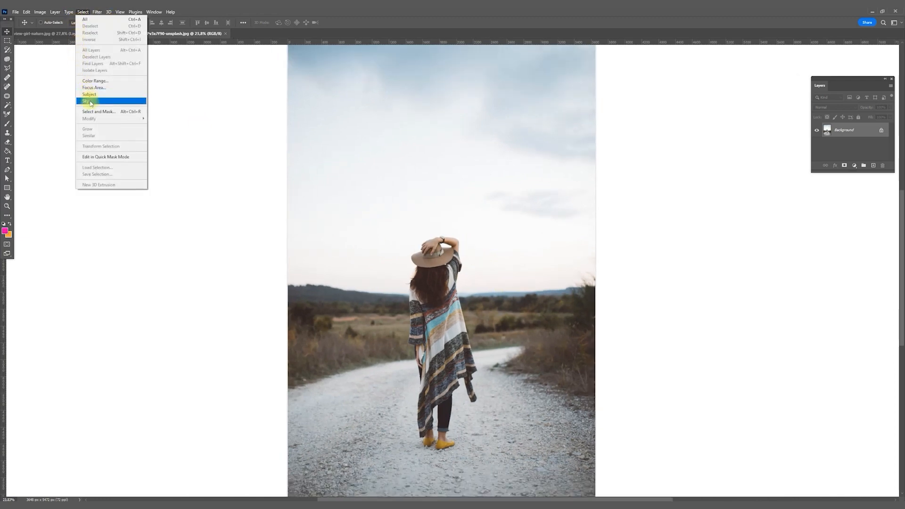
click(86, 101)
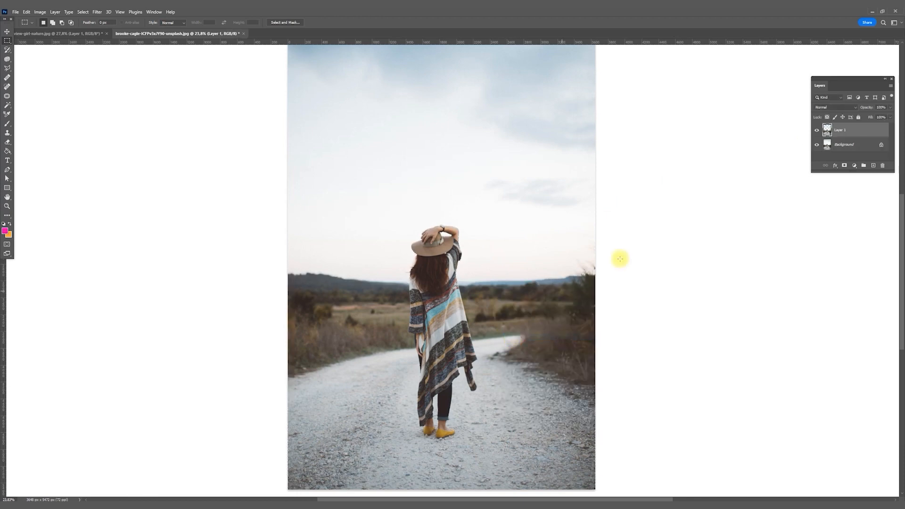
click(844, 144)
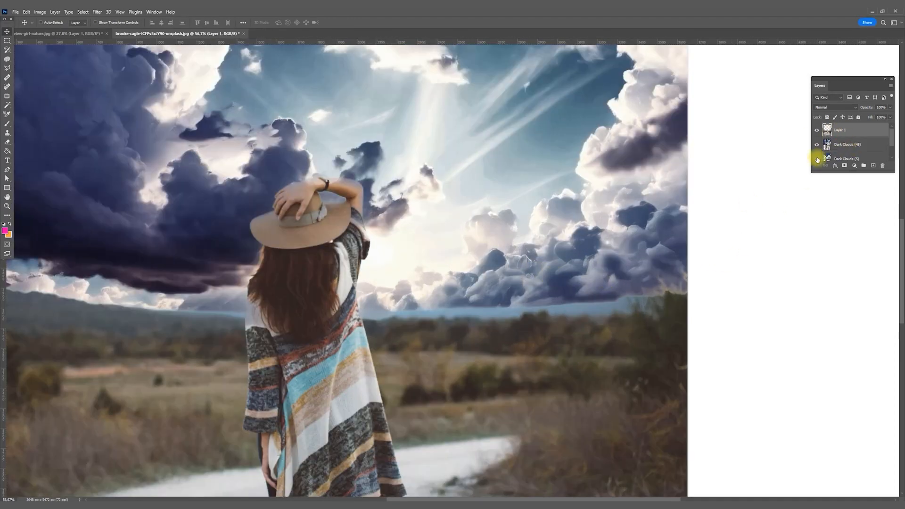
Add a layer mask to the woman's Layer 1 and switch to the Brush tool
click(844, 165)
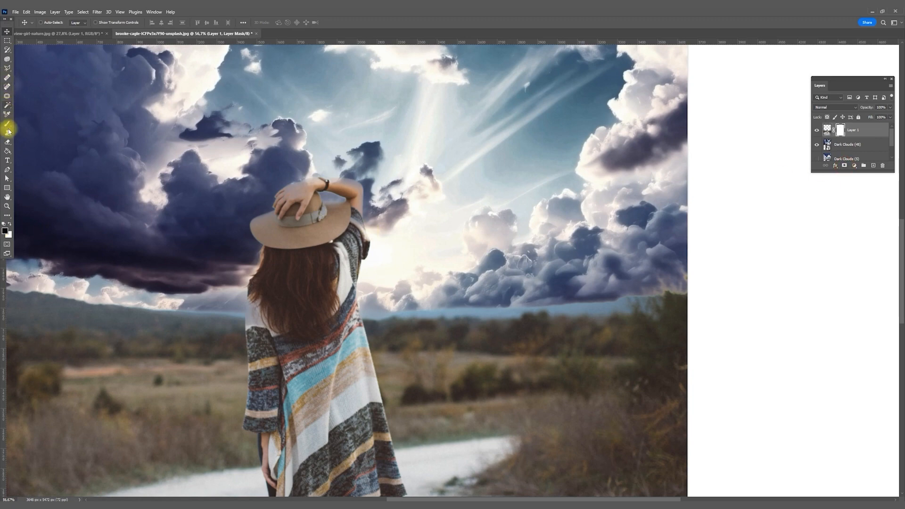
click(8, 123)
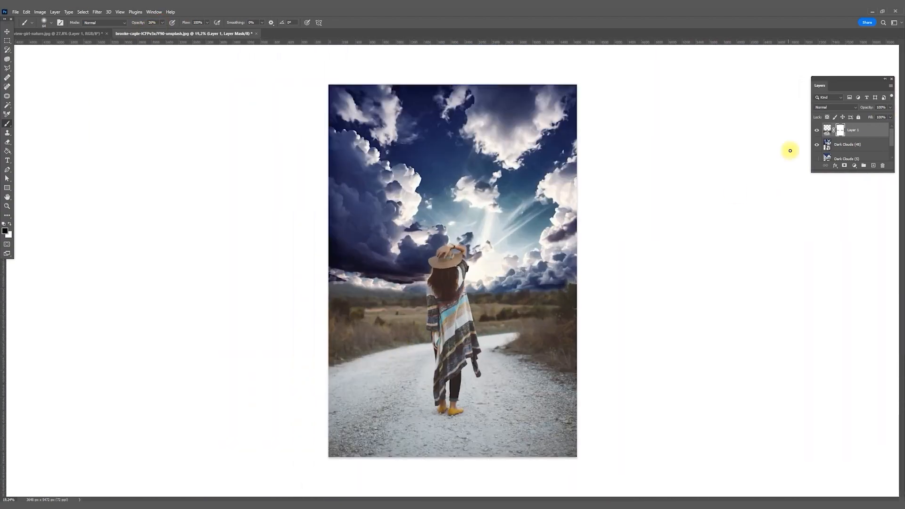
Give the woman's layer a navy Color Overlay sampled from the dark clouds
right_click(851, 129)
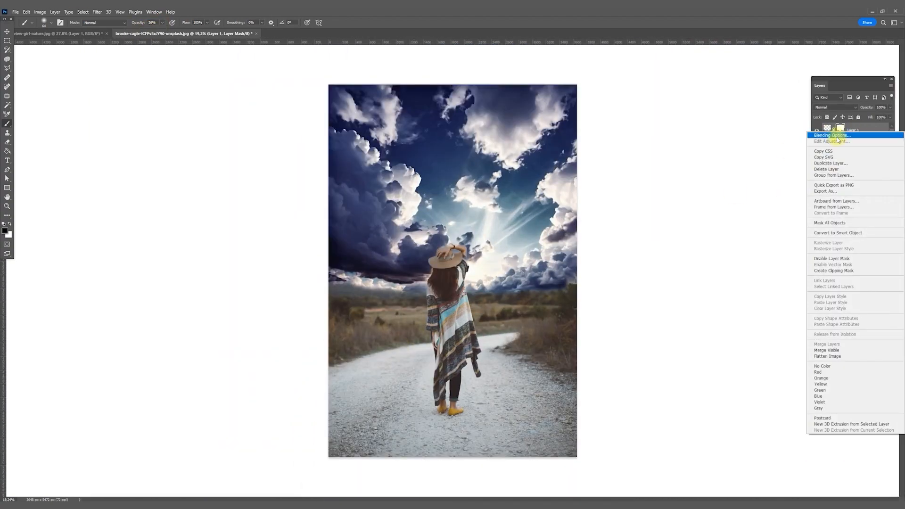
click(830, 134)
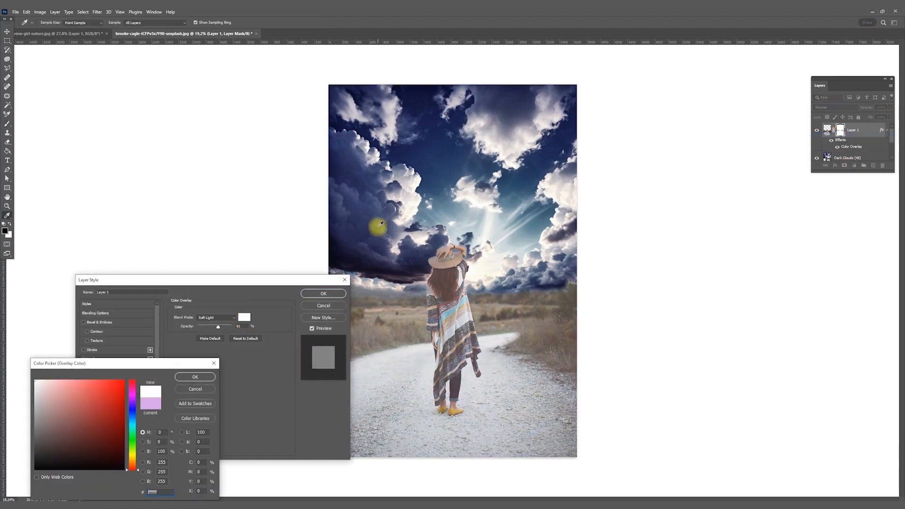
click(113, 422)
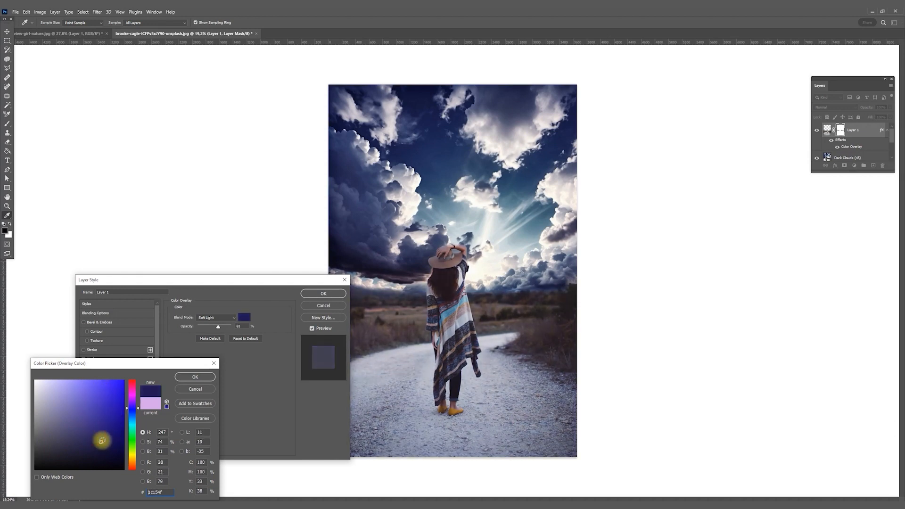
click(195, 377)
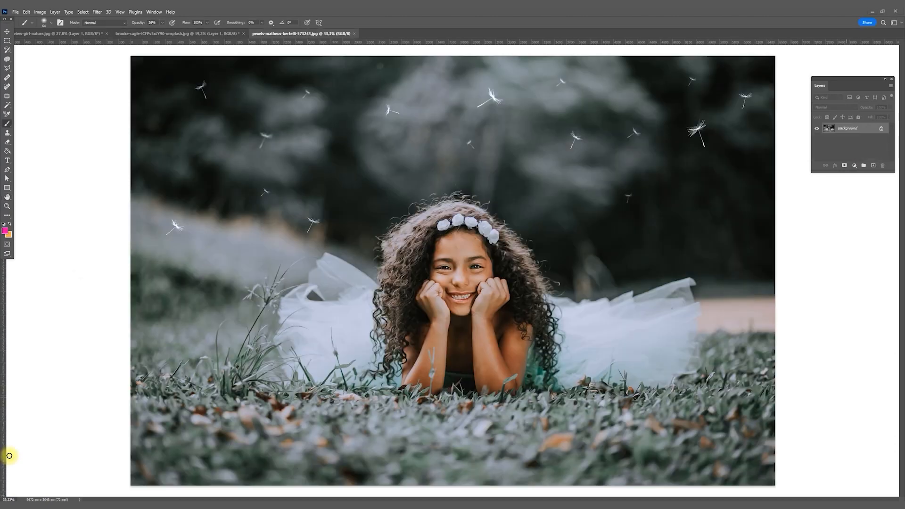
Set the fireflies overlay blend mode to Screen
click(836, 107)
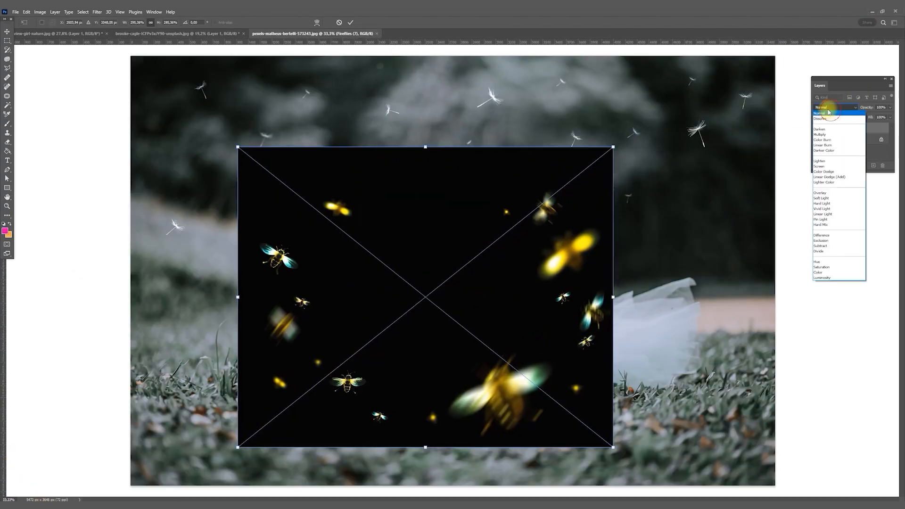
click(819, 166)
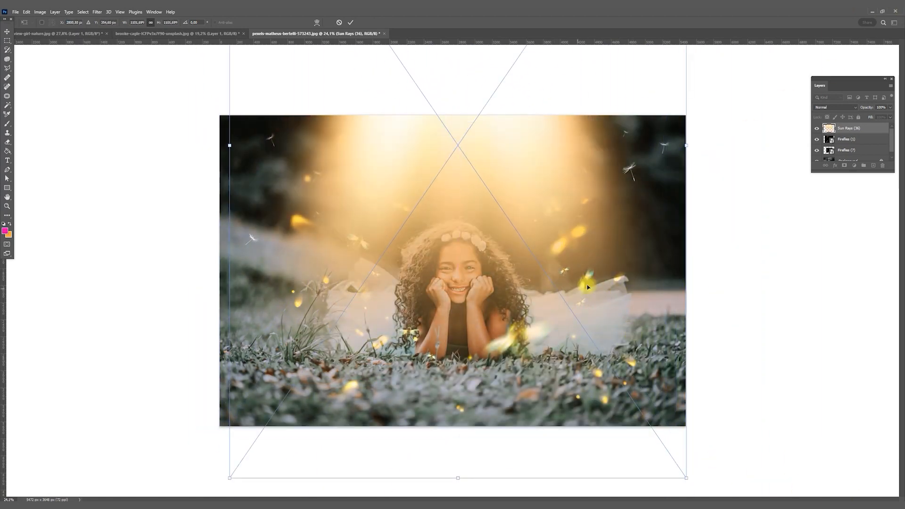
Commit the sun rays overlay, duplicate the background photo, and bring up the layer's context menu
click(836, 107)
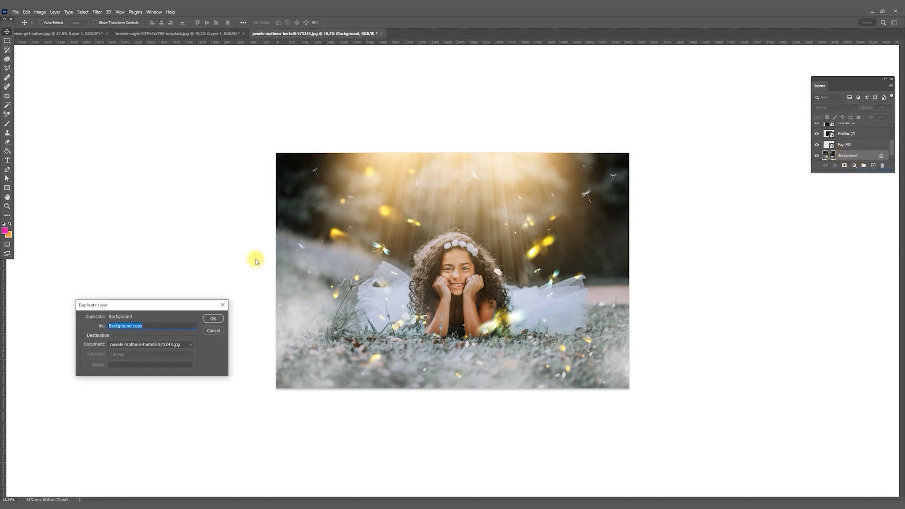
click(213, 319)
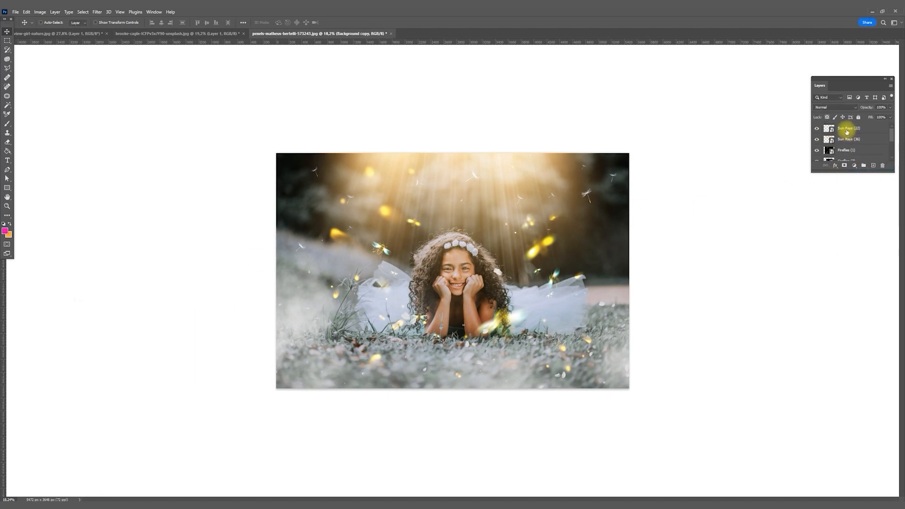
right_click(849, 129)
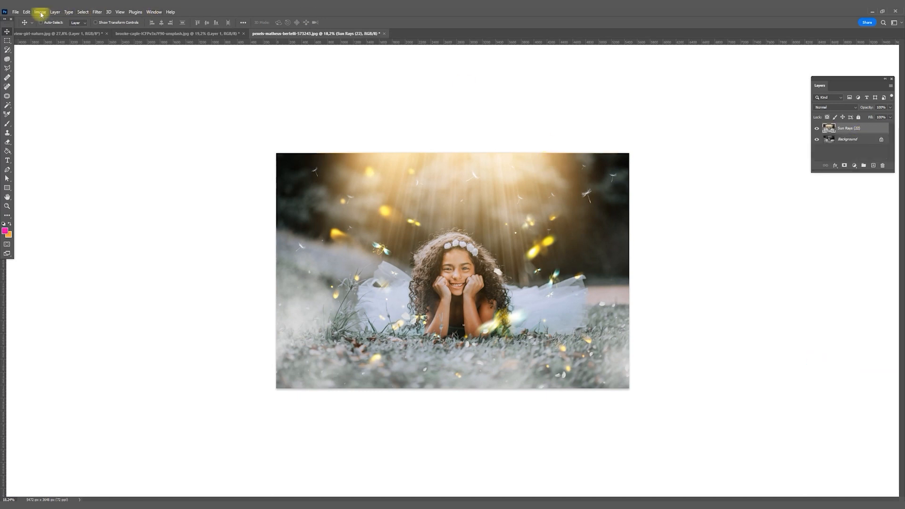
Apply a Curves adjustment to the merged layer for deeper shadows and contrast
click(40, 11)
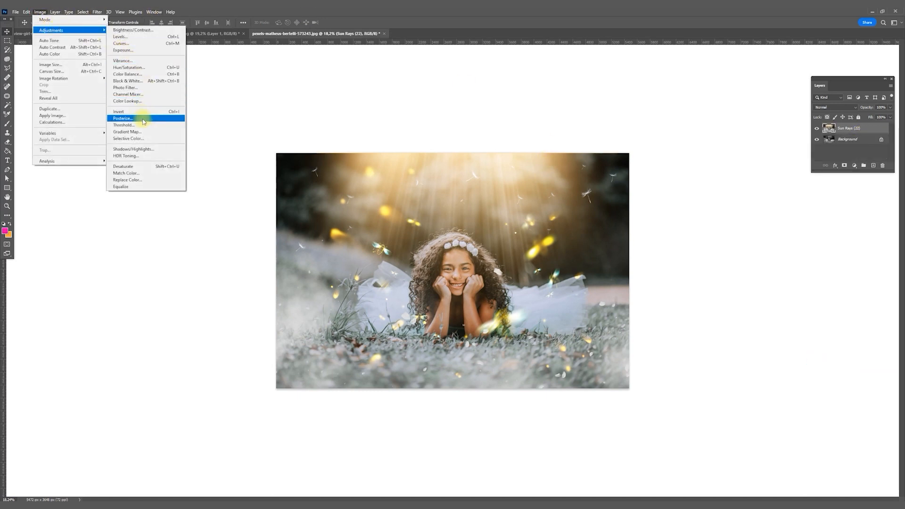
mouse_move(121, 43)
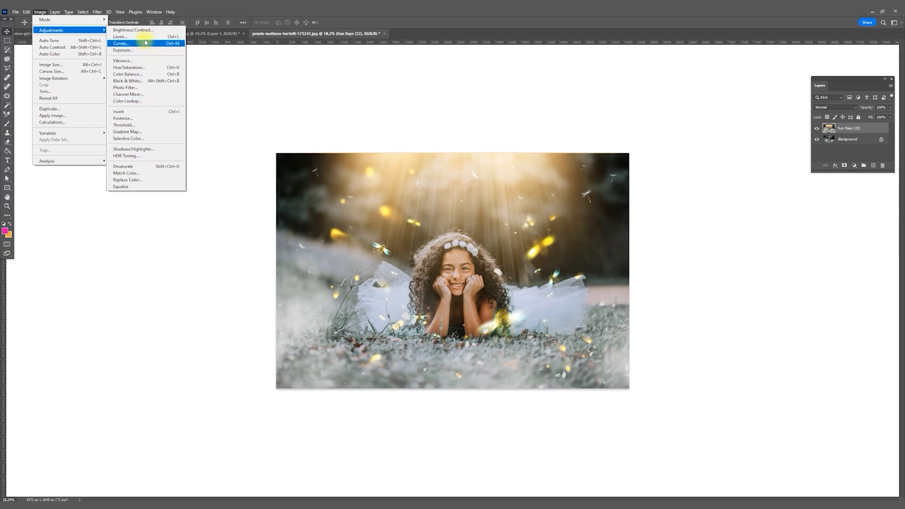
click(121, 43)
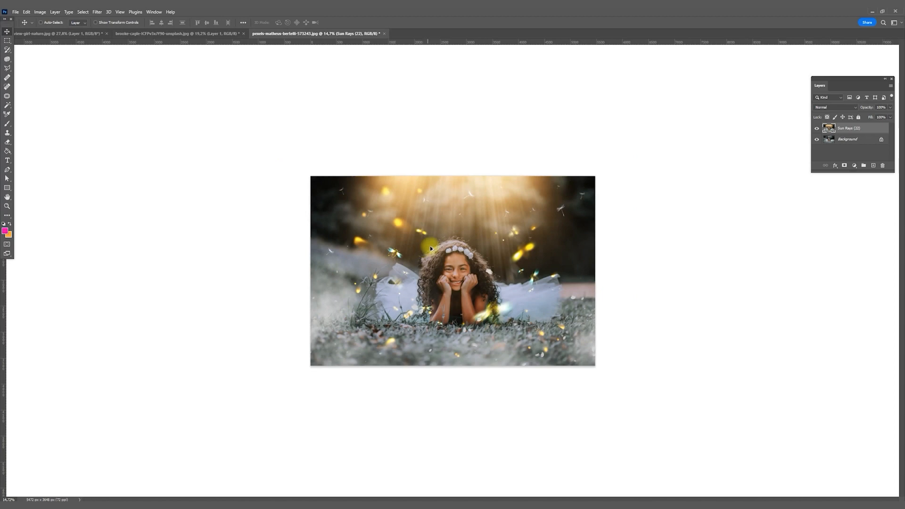
click(816, 129)
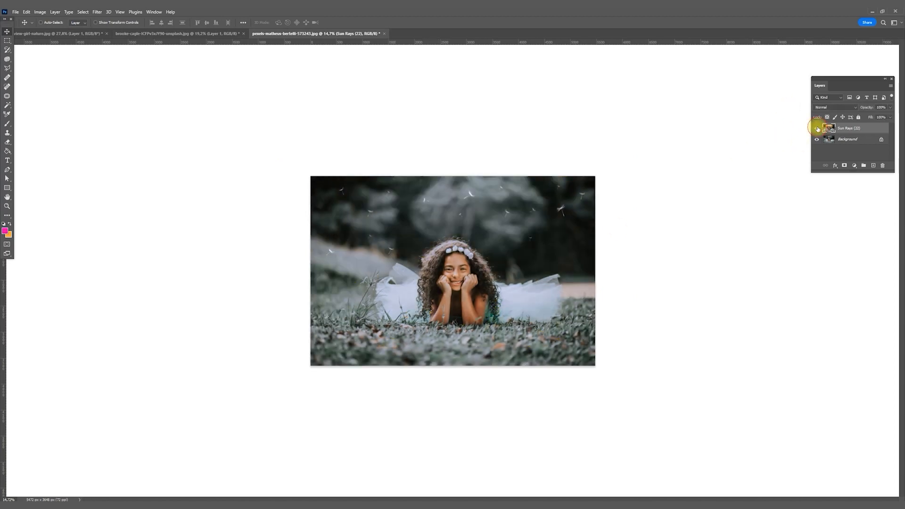
click(574, 33)
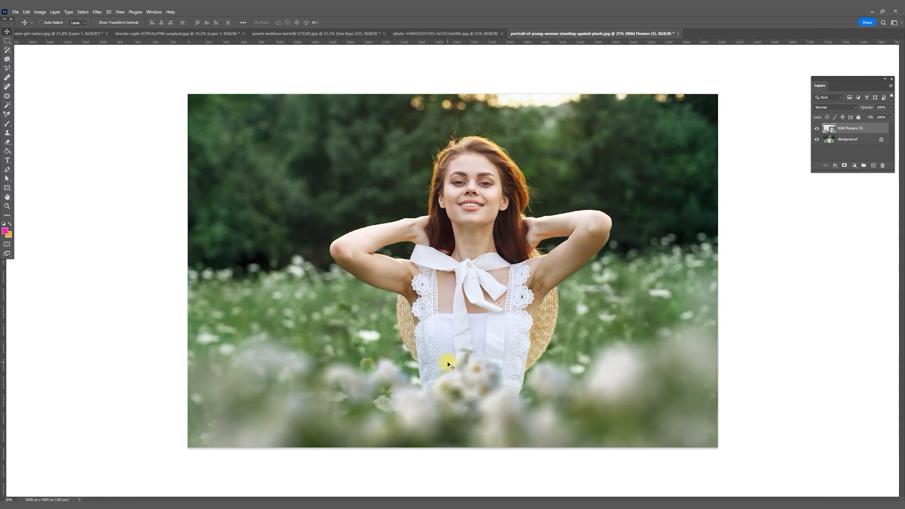
Select the girl and mask the copied Wild Flowers layers so purple flowers sit behind her
click(849, 128)
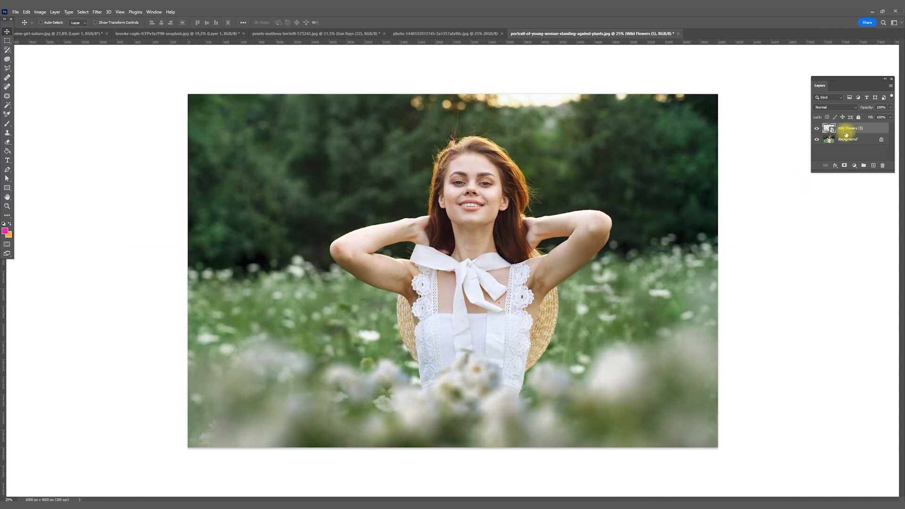
click(83, 11)
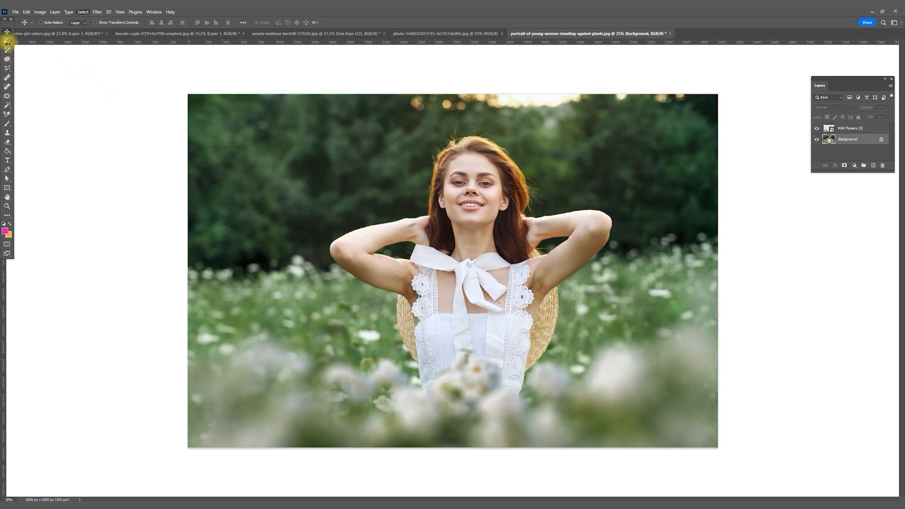
right_click(449, 302)
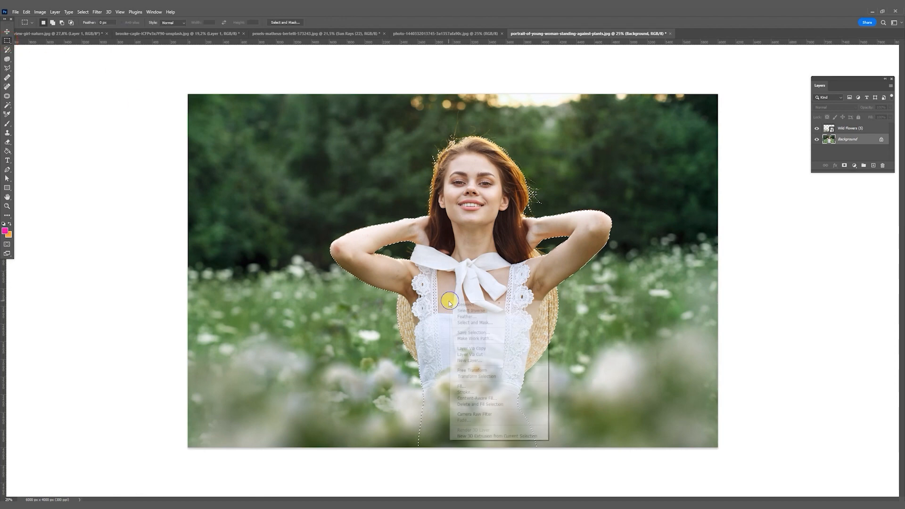
click(471, 348)
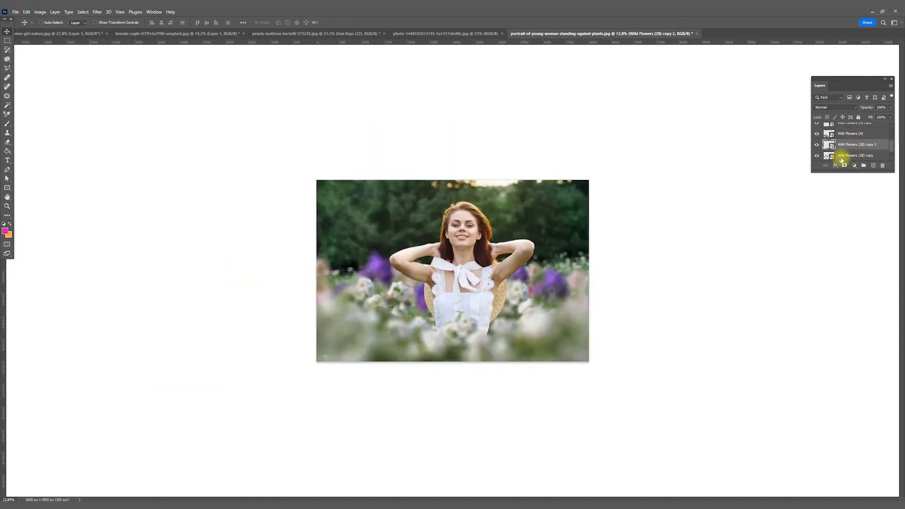
click(750, 33)
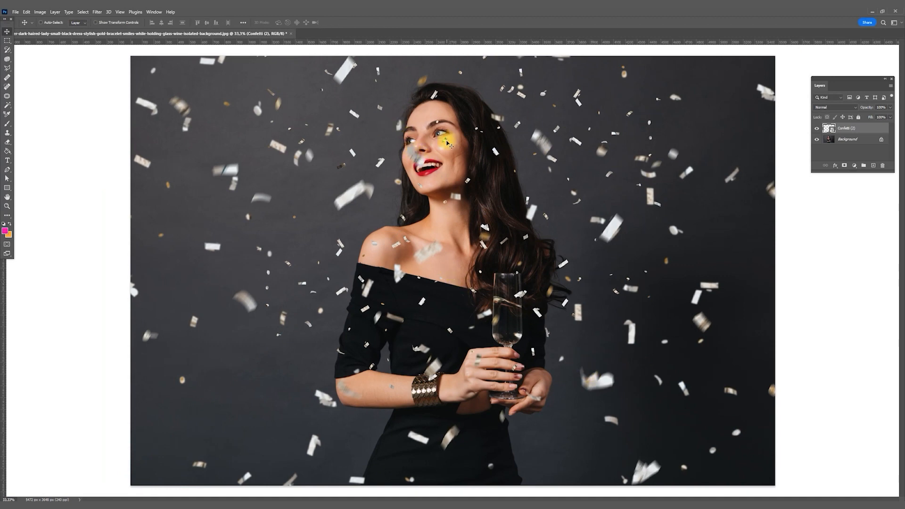
Position the silver Confetti (2) overlay above the background of the woman-with-glass photo
click(843, 165)
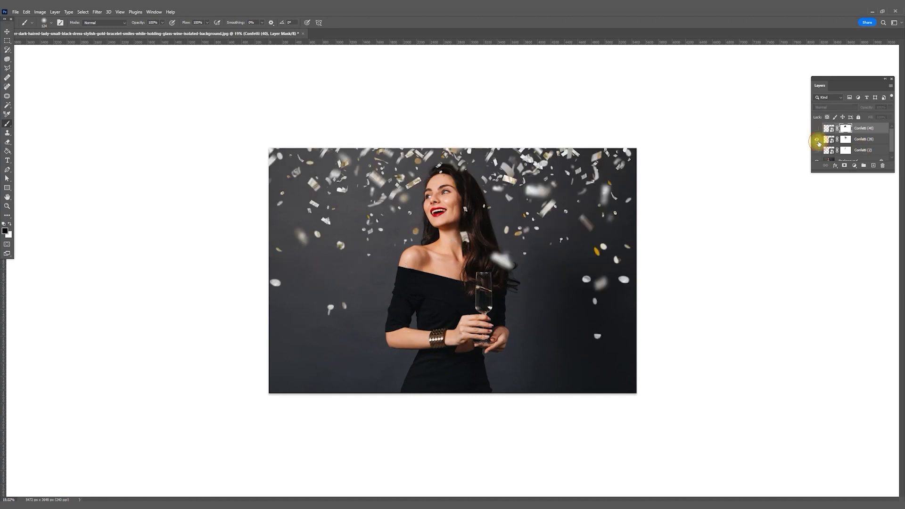
Show the additional masked gold confetti layers, then deselect
click(818, 139)
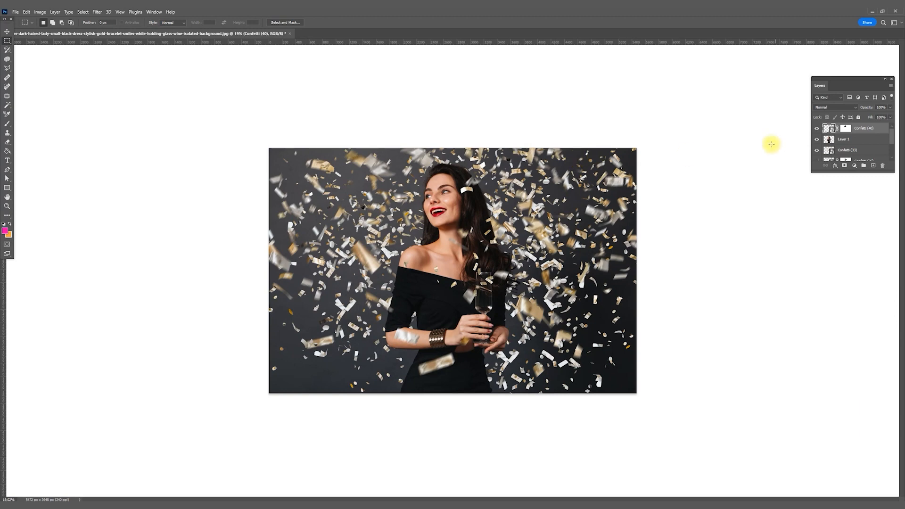
mouse_move(391, 315)
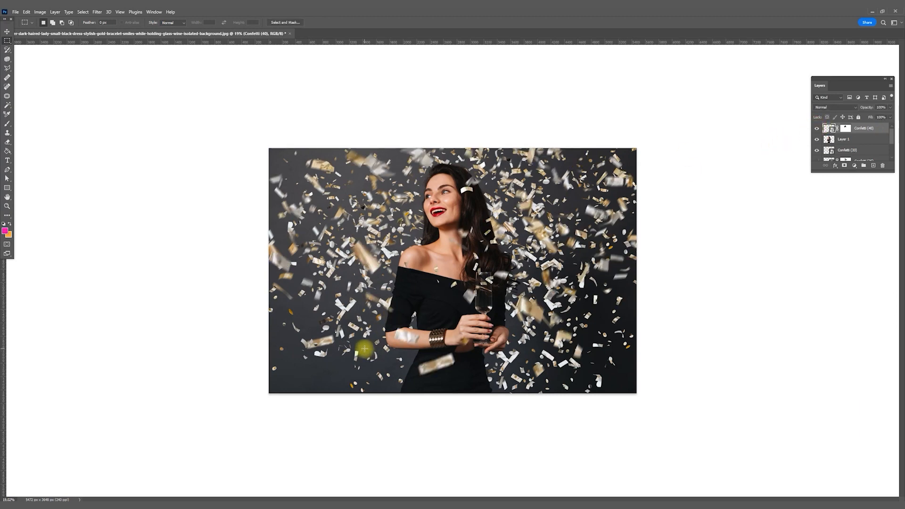
click(404, 33)
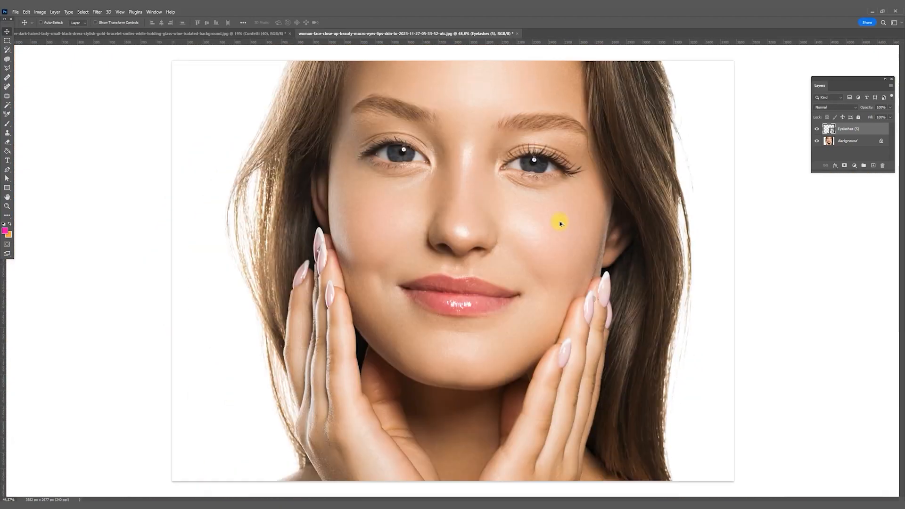
Place Eyelashes (5) along one eye and warp the duplicate onto the other eye's curve
scroll(up, 3)
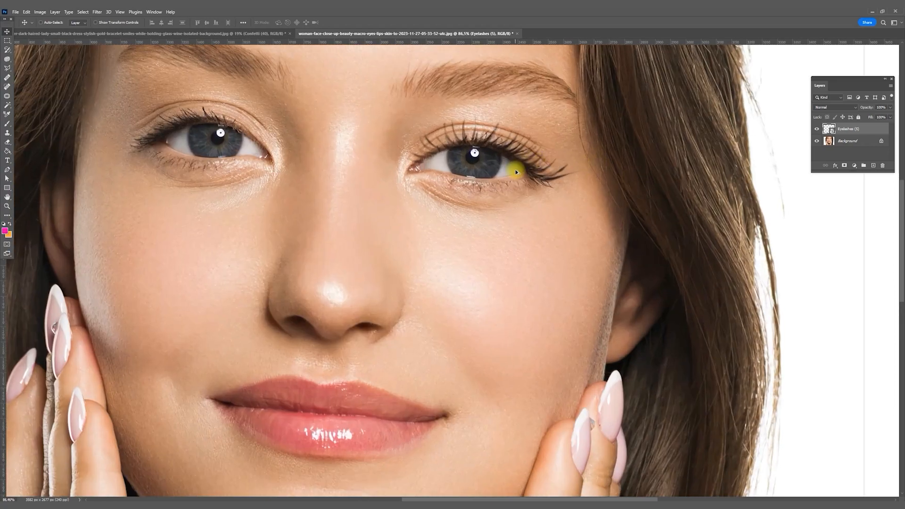
click(26, 11)
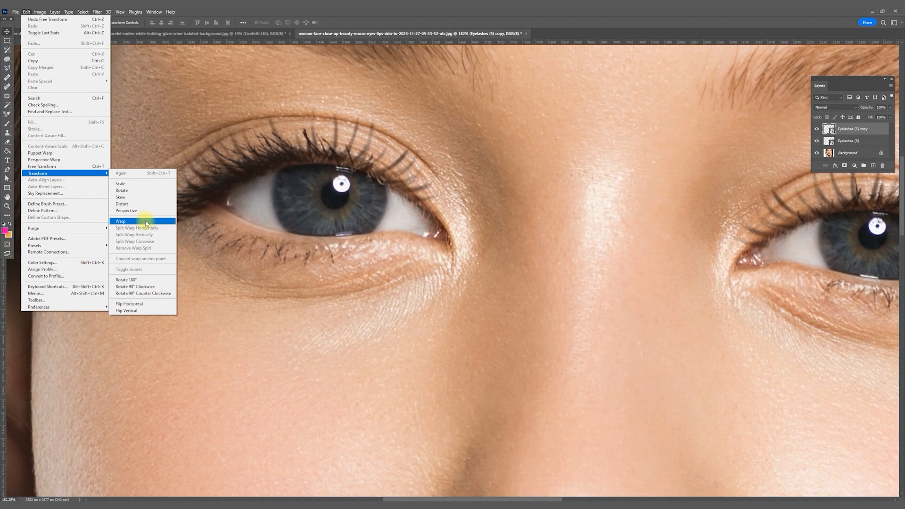
click(121, 221)
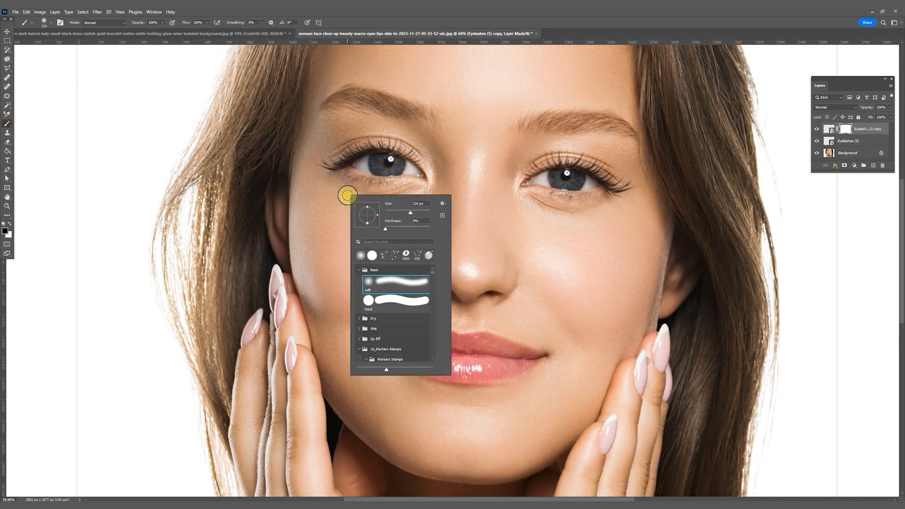
Soft-brush mask the lashes and add Shadows (eyes) (50) eyeshadow in Hard Light mode
click(535, 267)
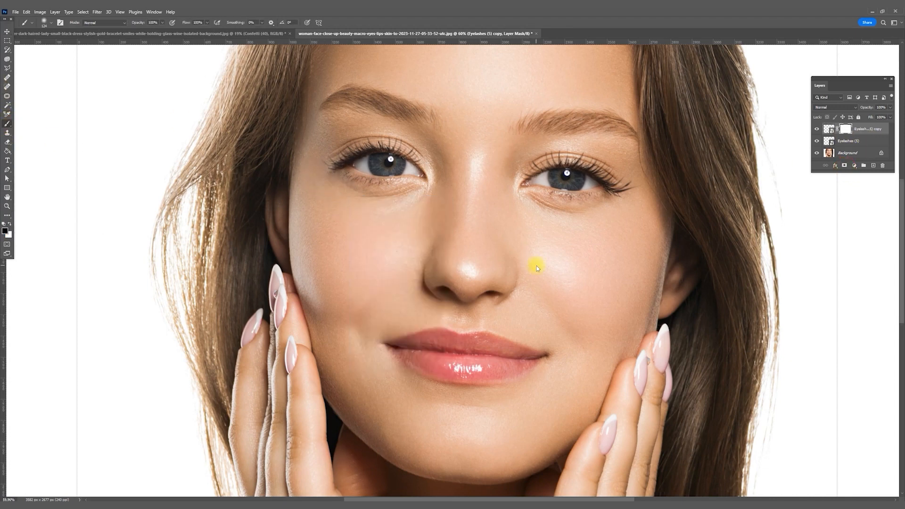
mouse_move(726, 240)
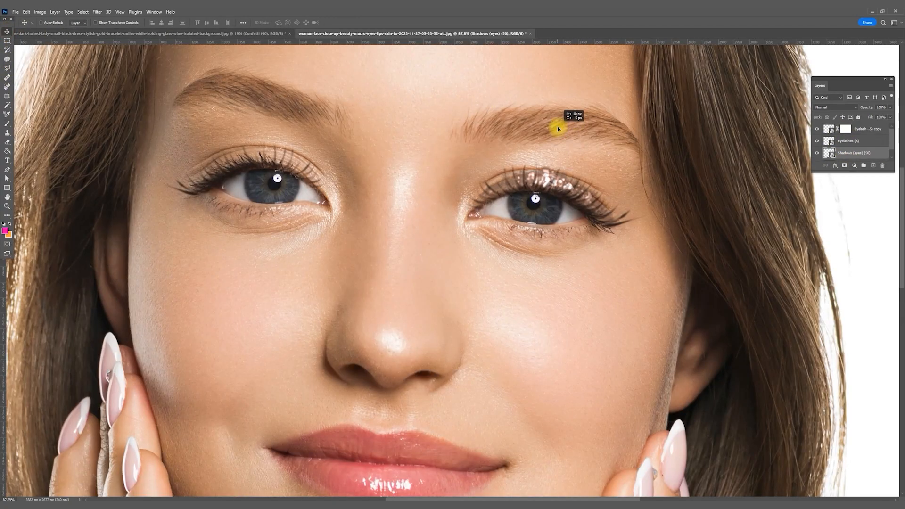
click(831, 107)
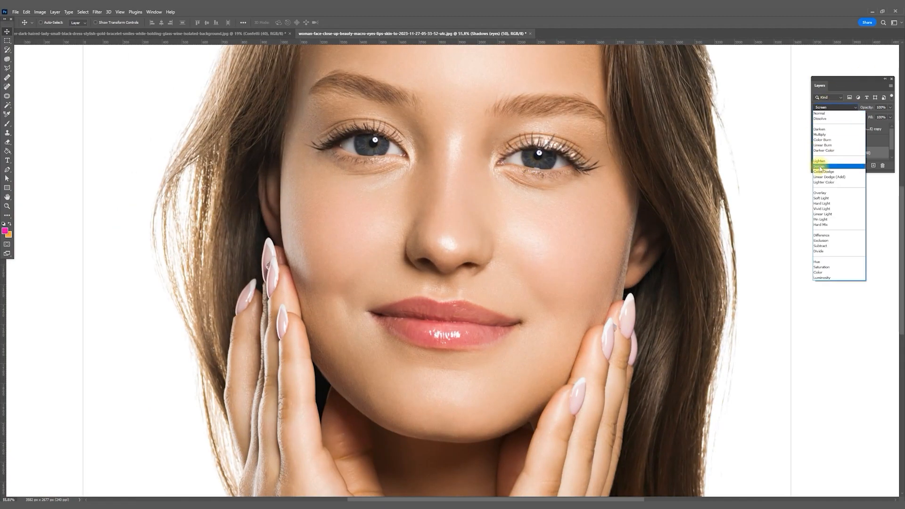
click(822, 203)
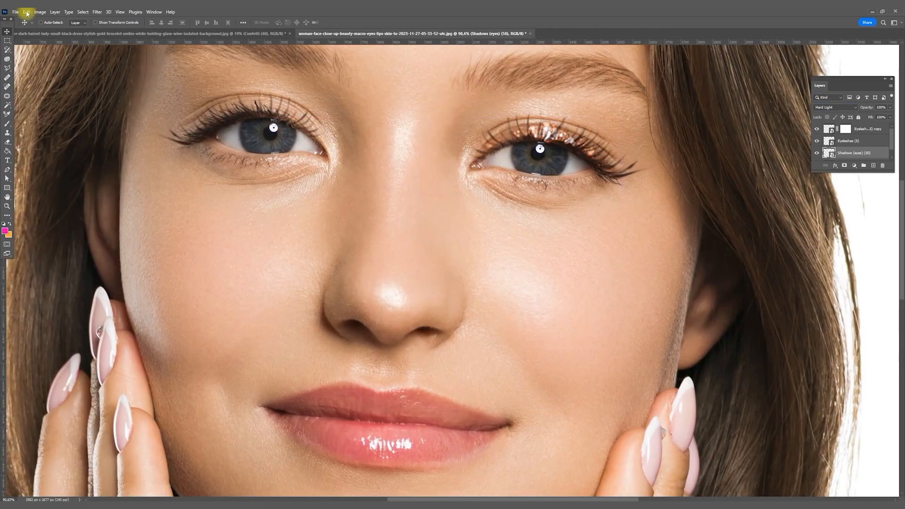
click(15, 11)
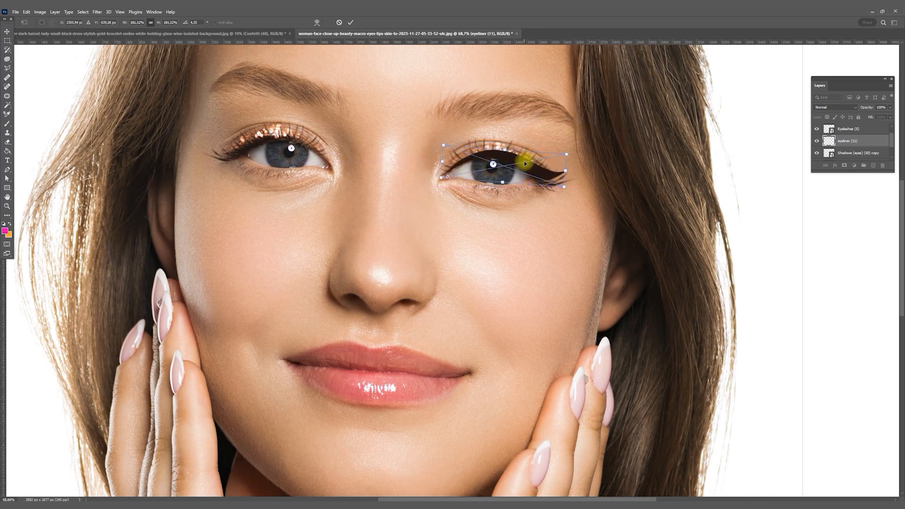
Commit the warped eyeliner (11) in Multiply mode and duplicate it onto the other eye
click(834, 108)
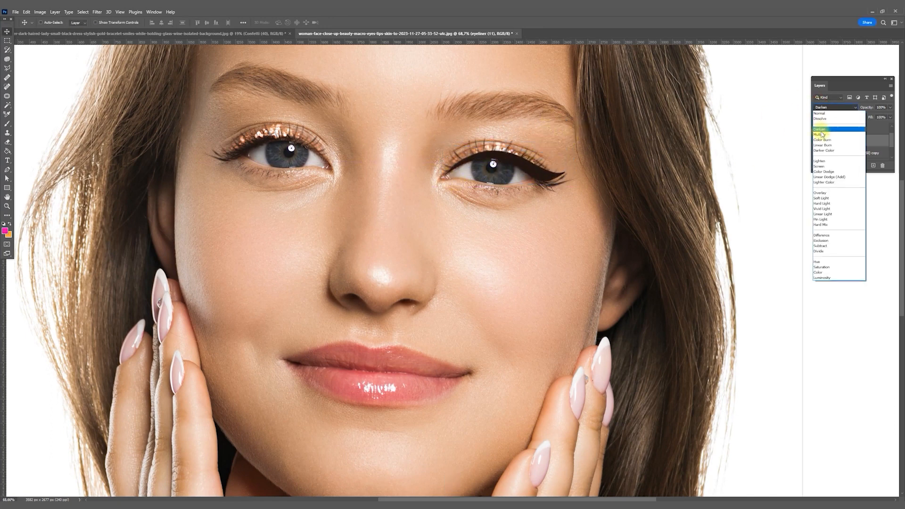
click(819, 134)
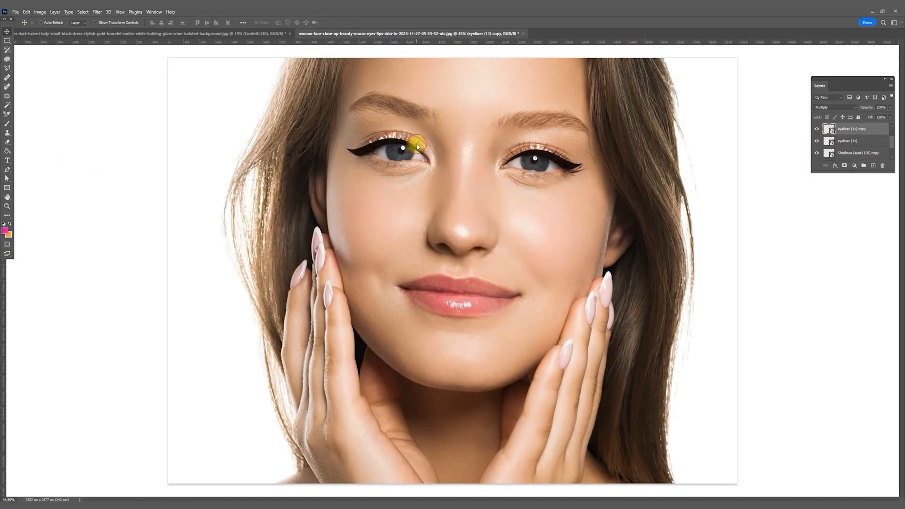
click(816, 142)
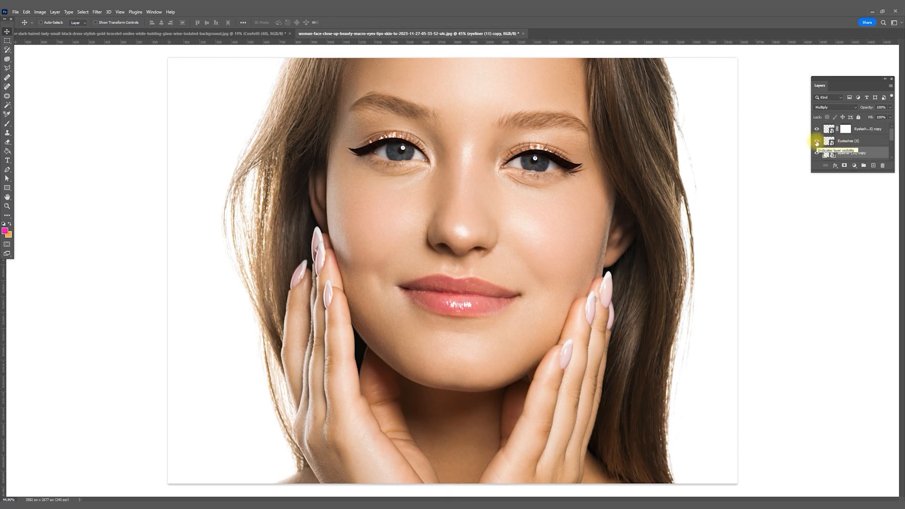
click(816, 142)
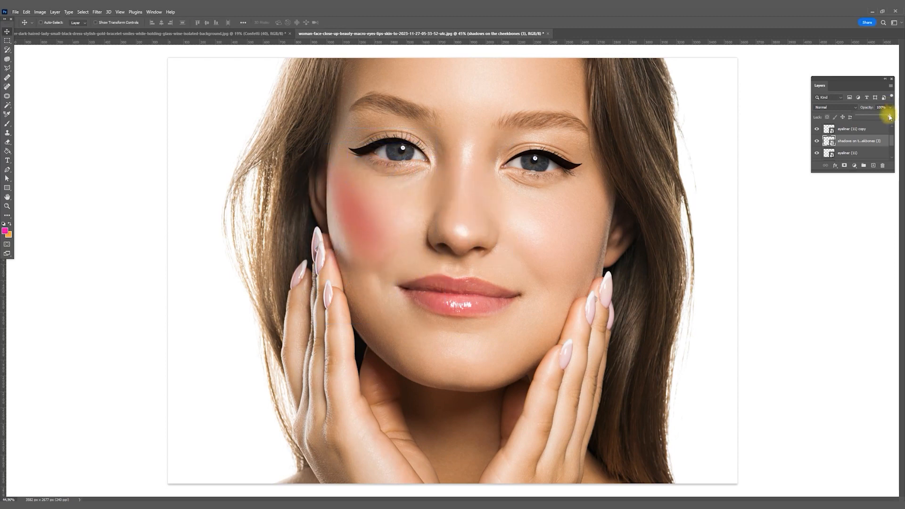
Adjust the cheekbone blush opacity and duplicate the Freckles (2) layer
click(26, 11)
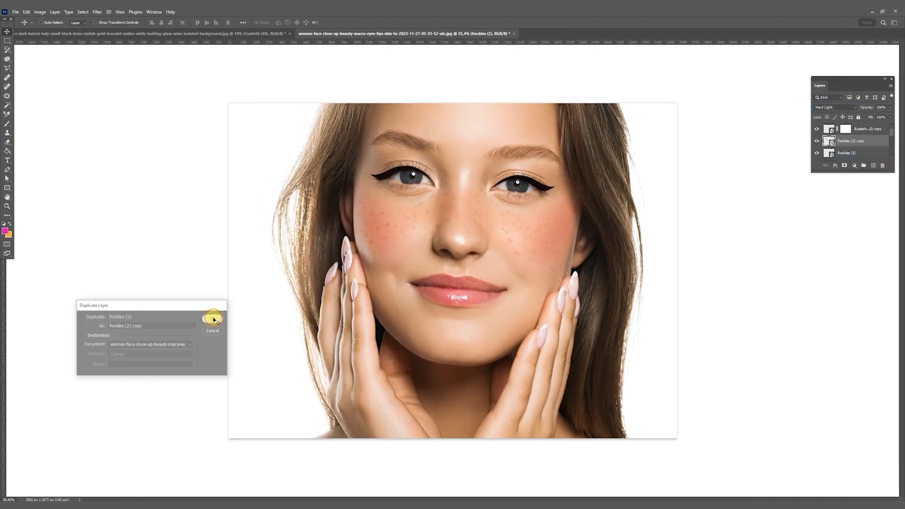
click(212, 318)
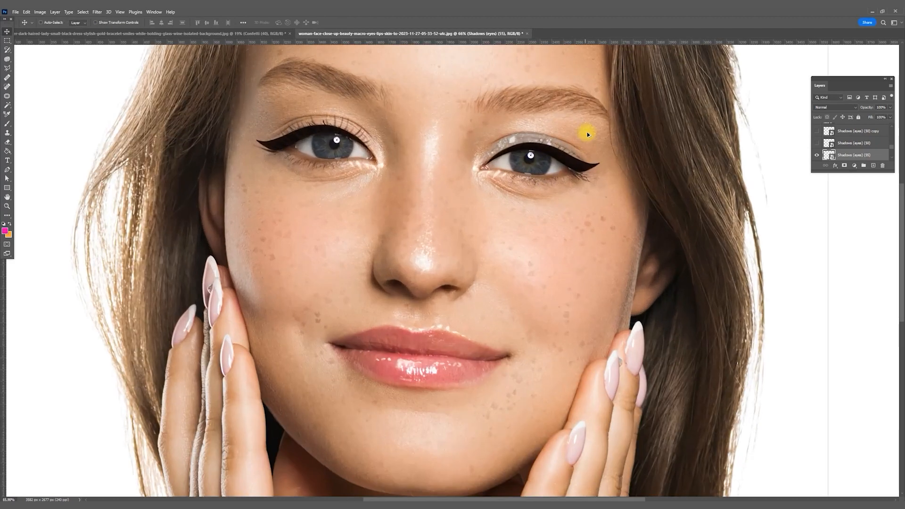
Place Shadows (eyes) (55) over the eyelid with Pin Light blend mode
click(836, 107)
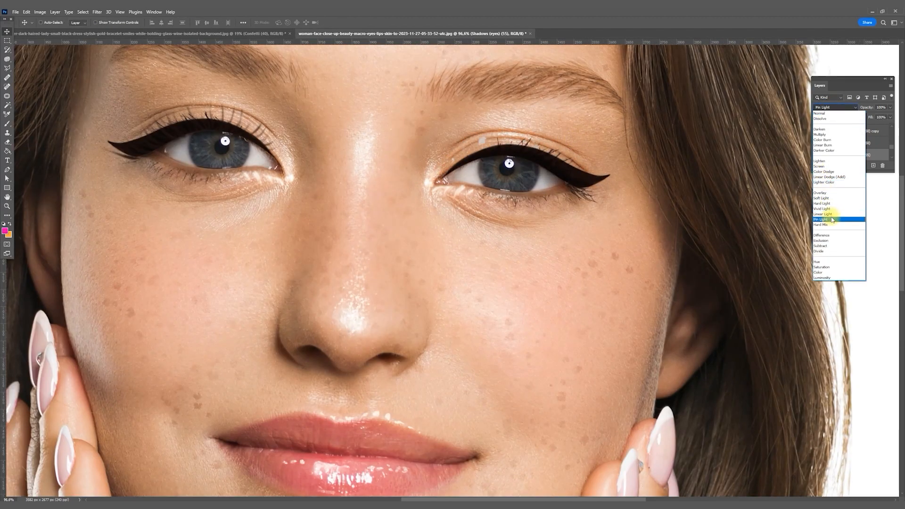
click(822, 203)
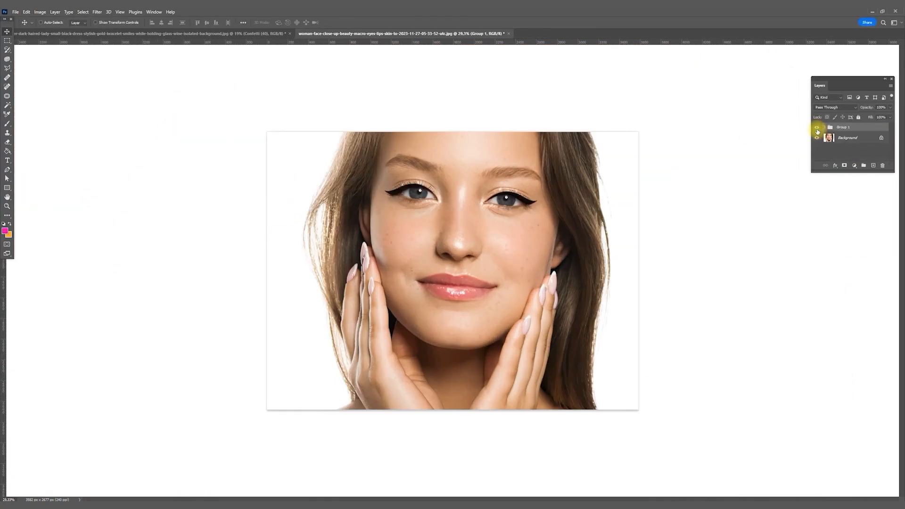
Toggle Group 1 of makeup layers off and back on to compare with the original
click(817, 127)
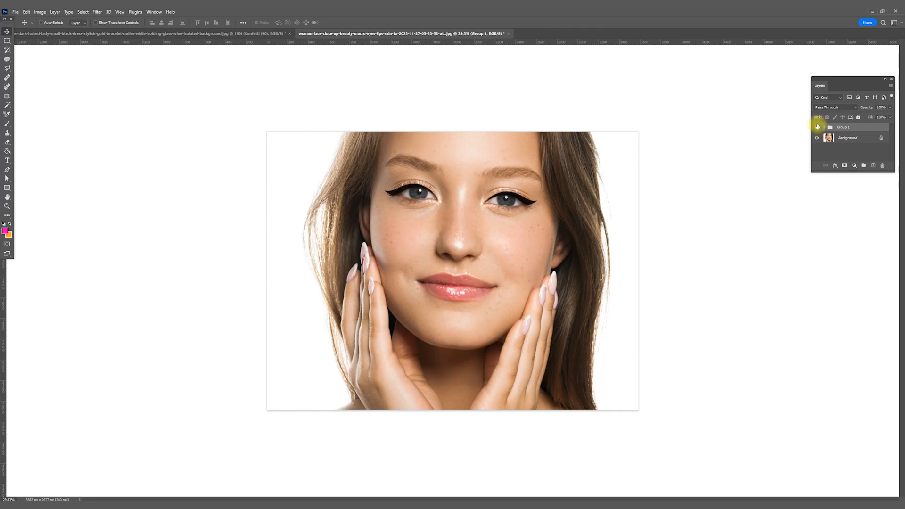
click(817, 127)
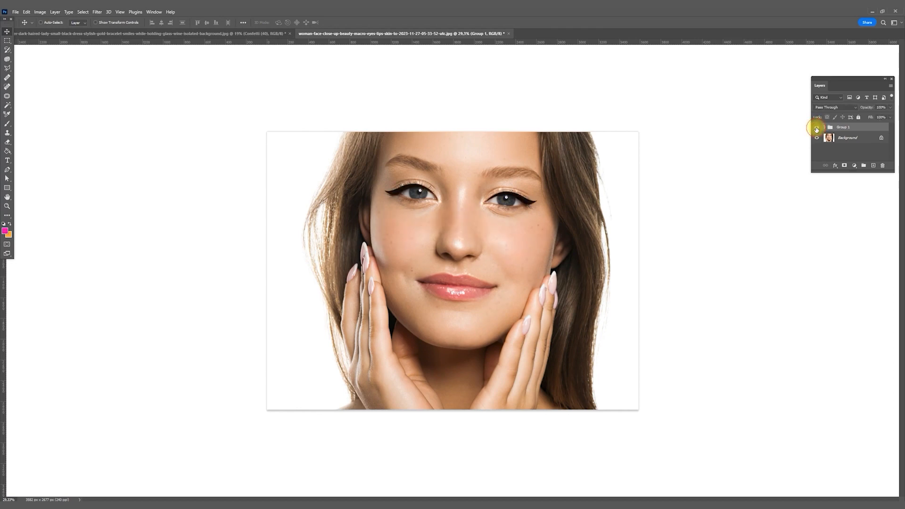